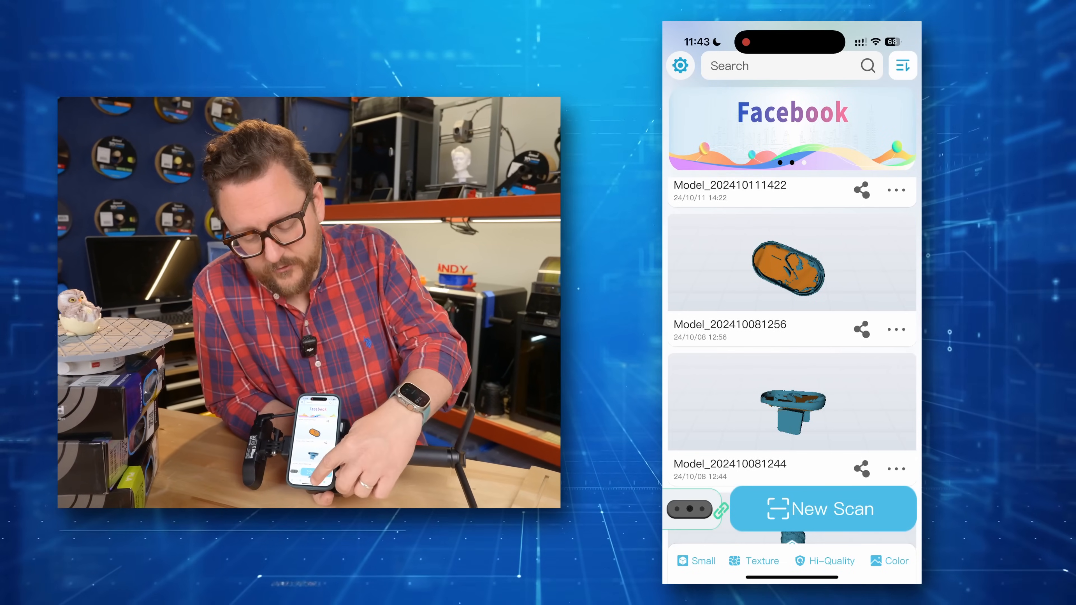
Start a new small-object scan with texture, high quality and colour, opening the preview
left_click(821, 508)
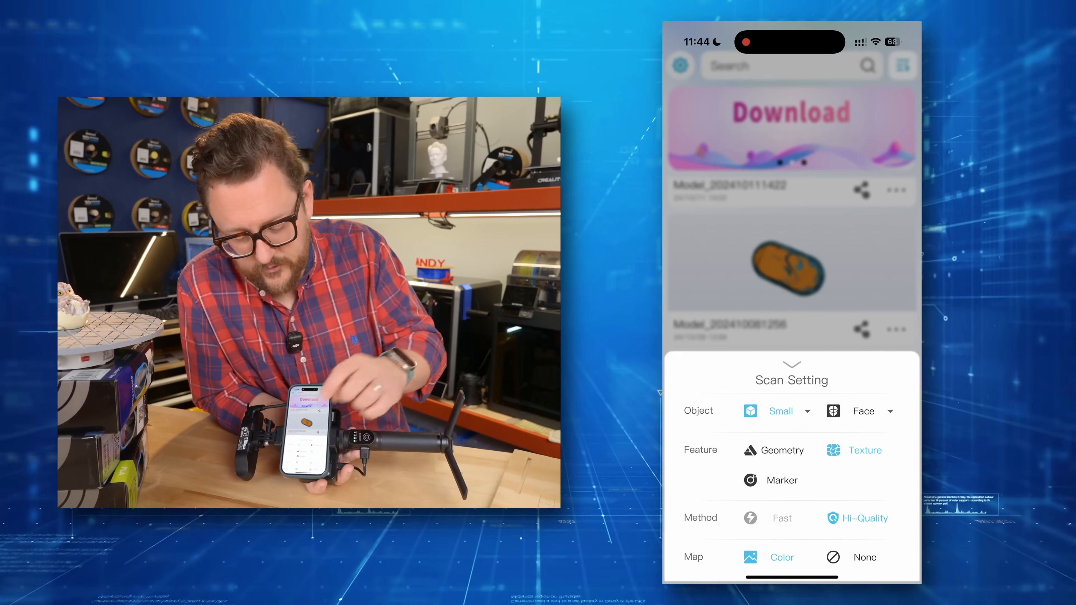
left_click(791, 364)
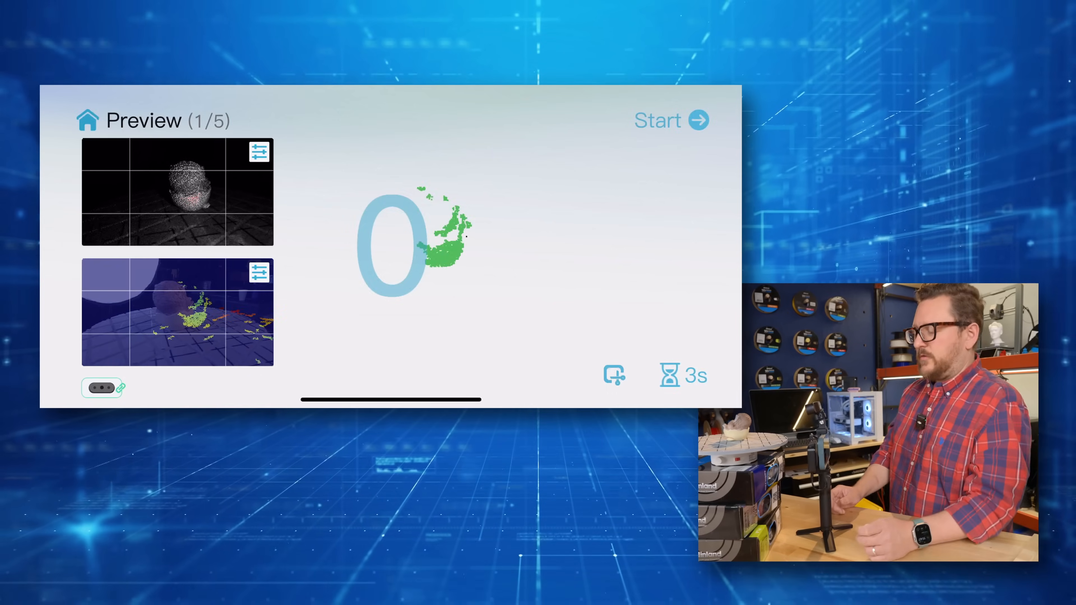
Capture the rotating figurine, pausing and resuming, then stop at about 877 frames and proceed
left_click(670, 120)
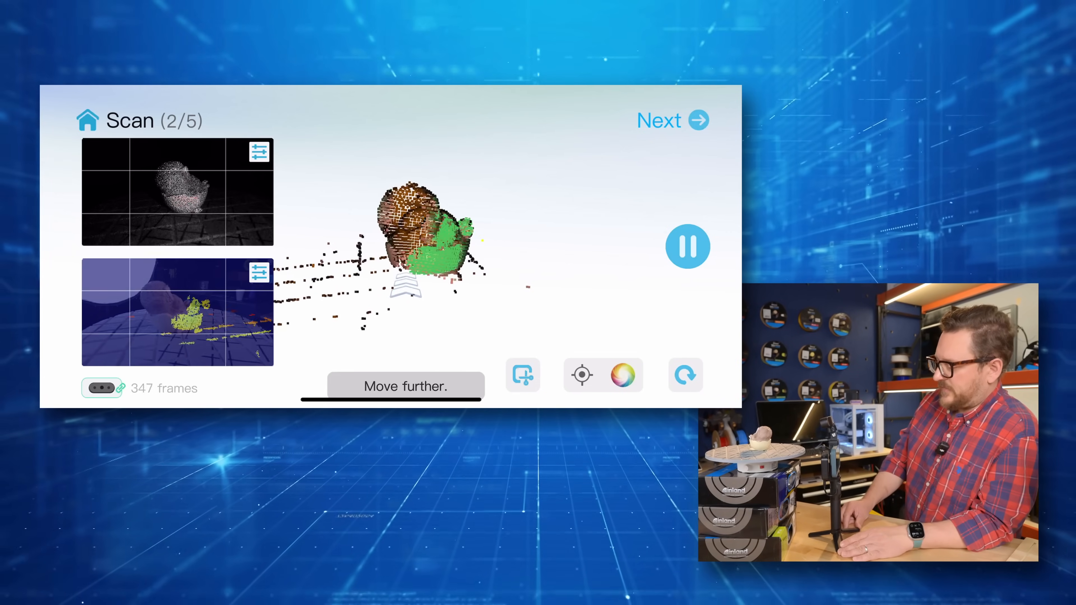
left_click(687, 247)
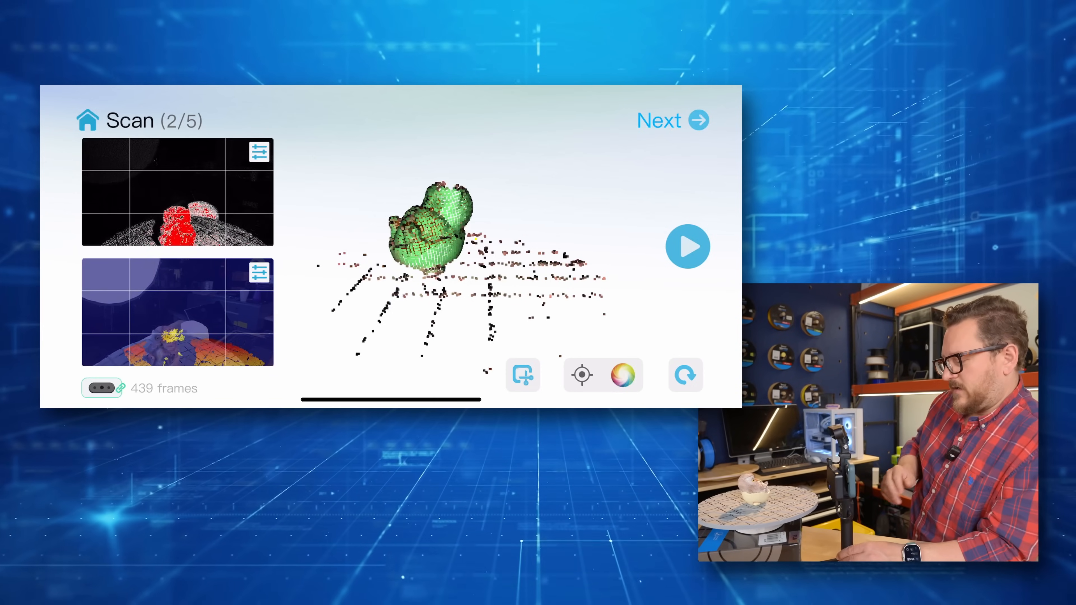
left_click(687, 246)
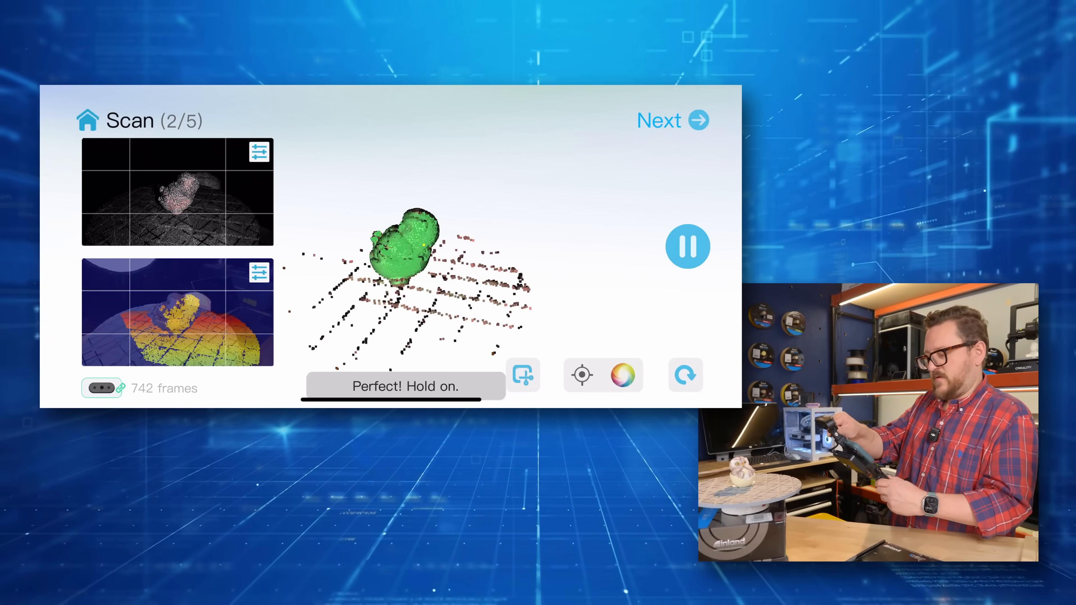
left_click(687, 245)
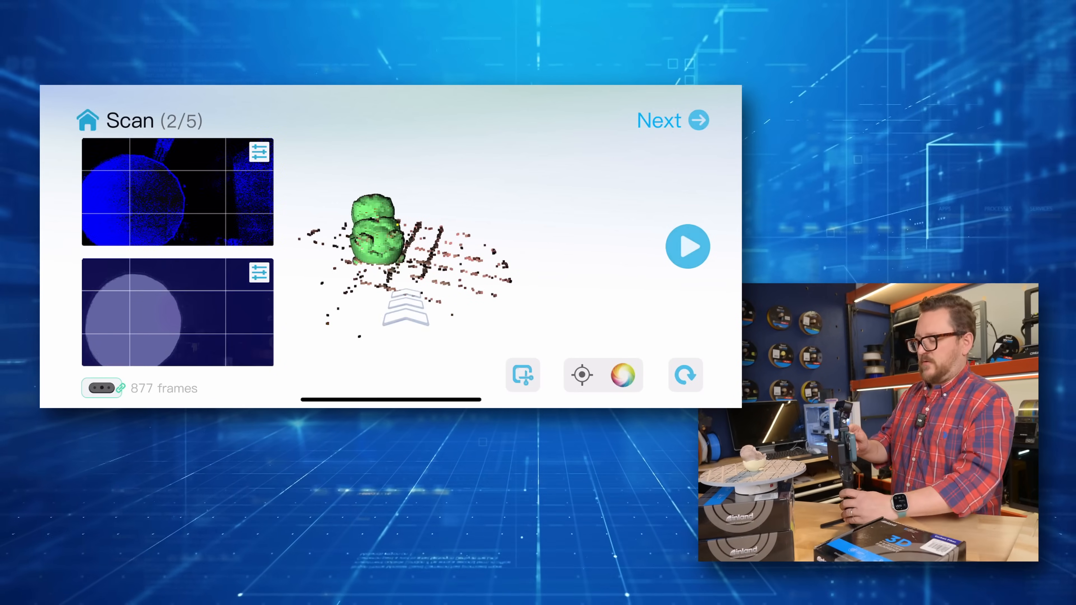
left_click(671, 120)
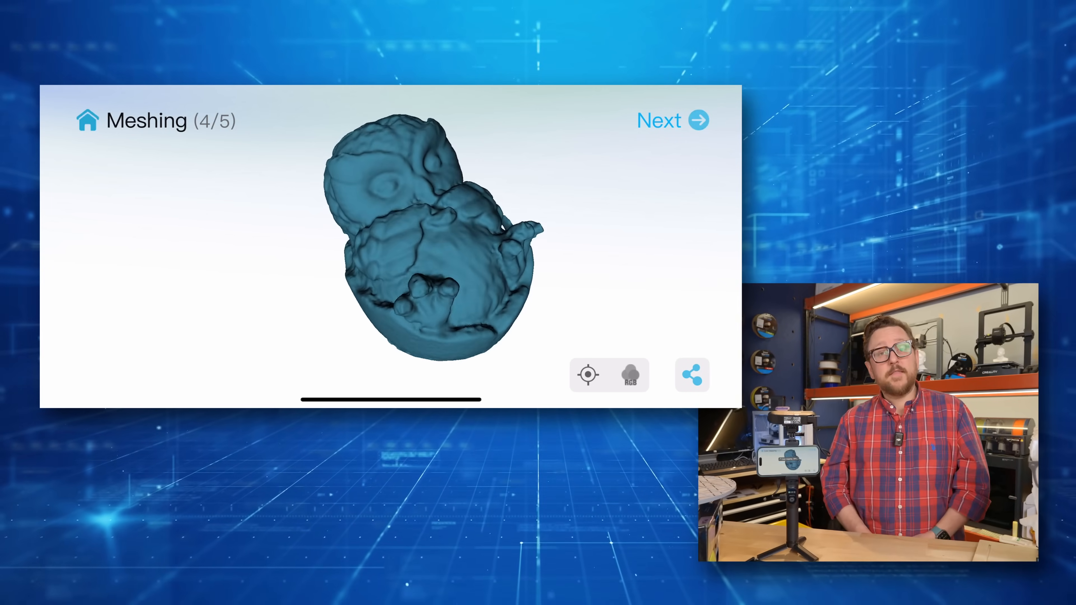
Advance the meshed figurine scan to the Color Mapping (5/5) stage
left_click(671, 120)
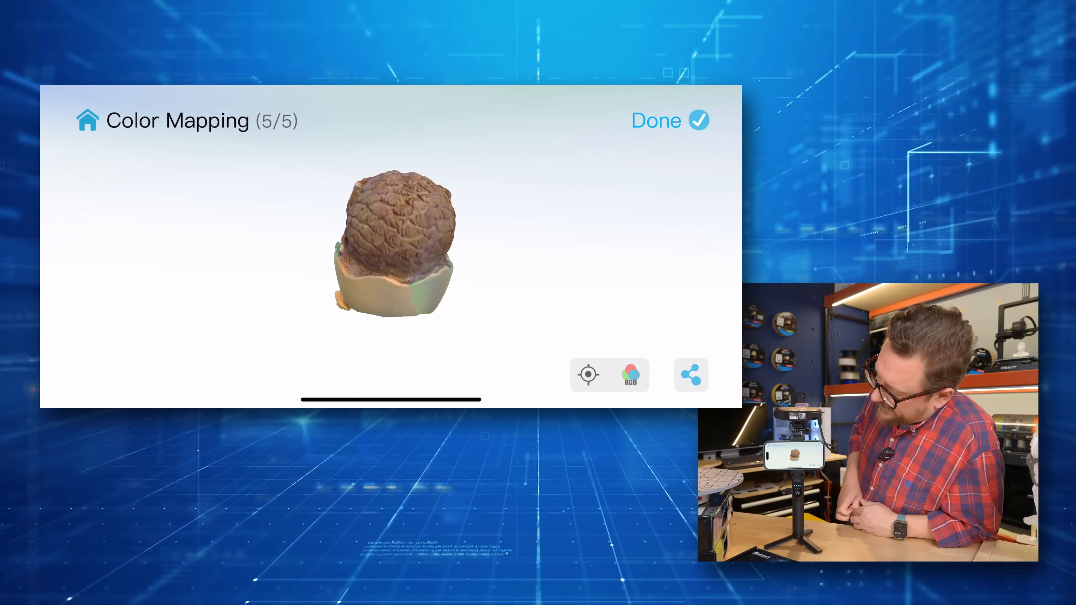
Finish and save the coloured figurine model to the model list
left_click(667, 120)
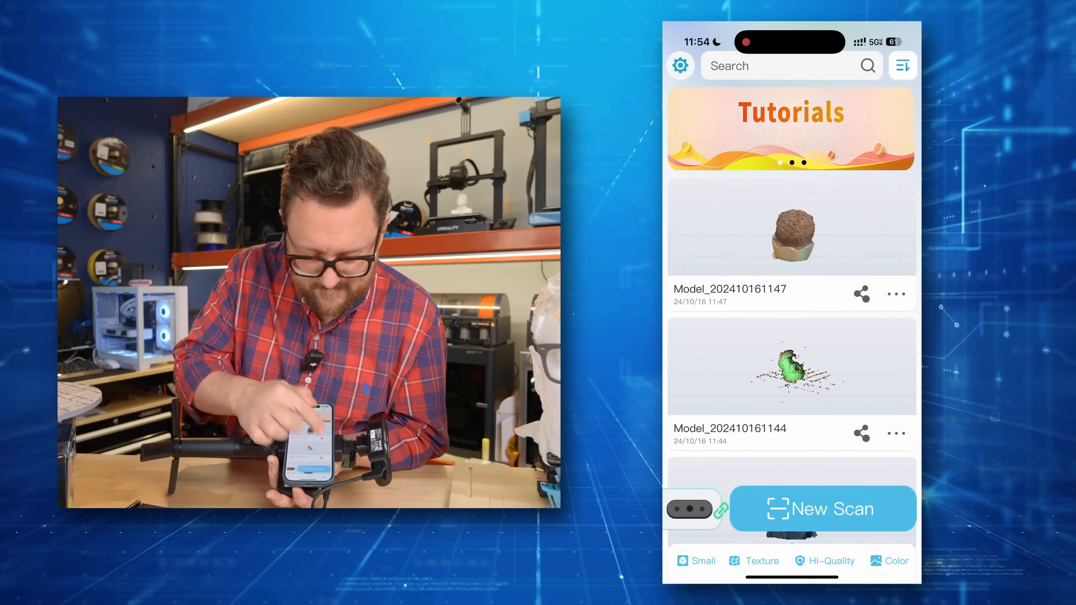
left_click(861, 293)
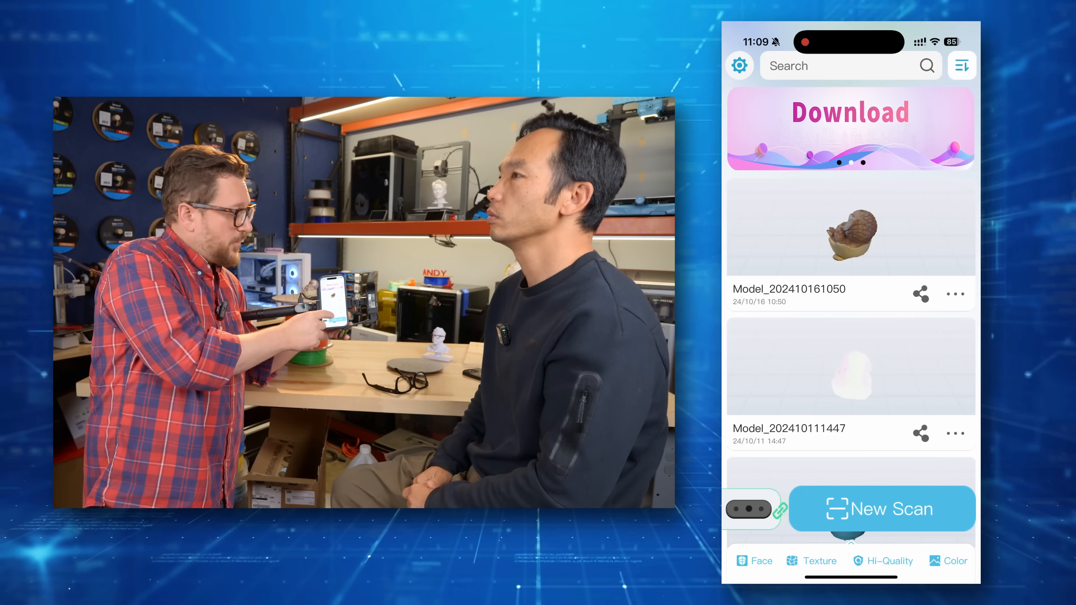
Start a new small-object Face scan with texture, high quality and colour
left_click(880, 508)
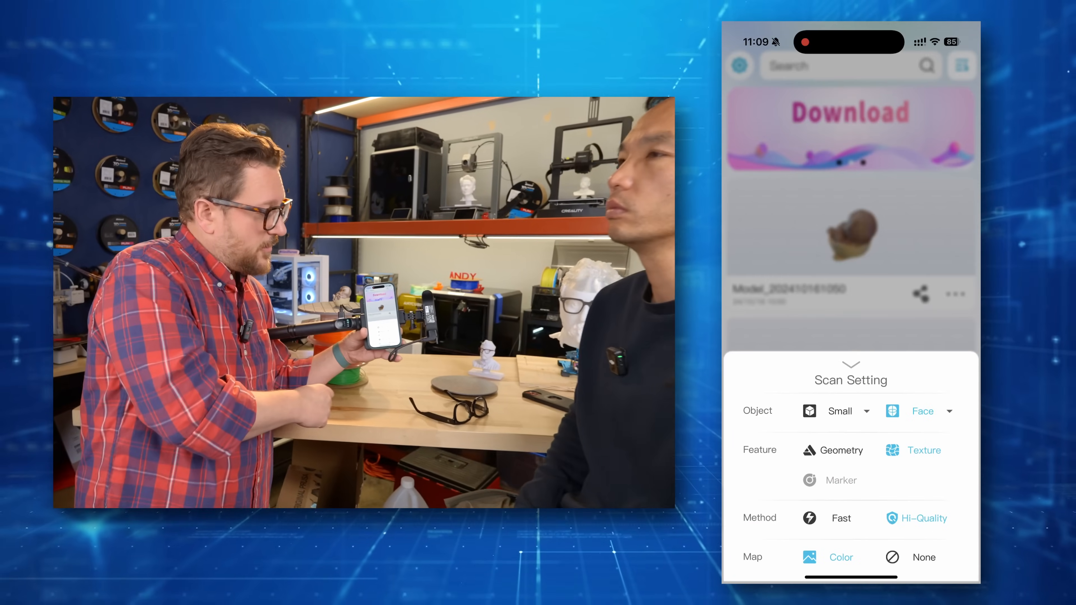
left_click(923, 410)
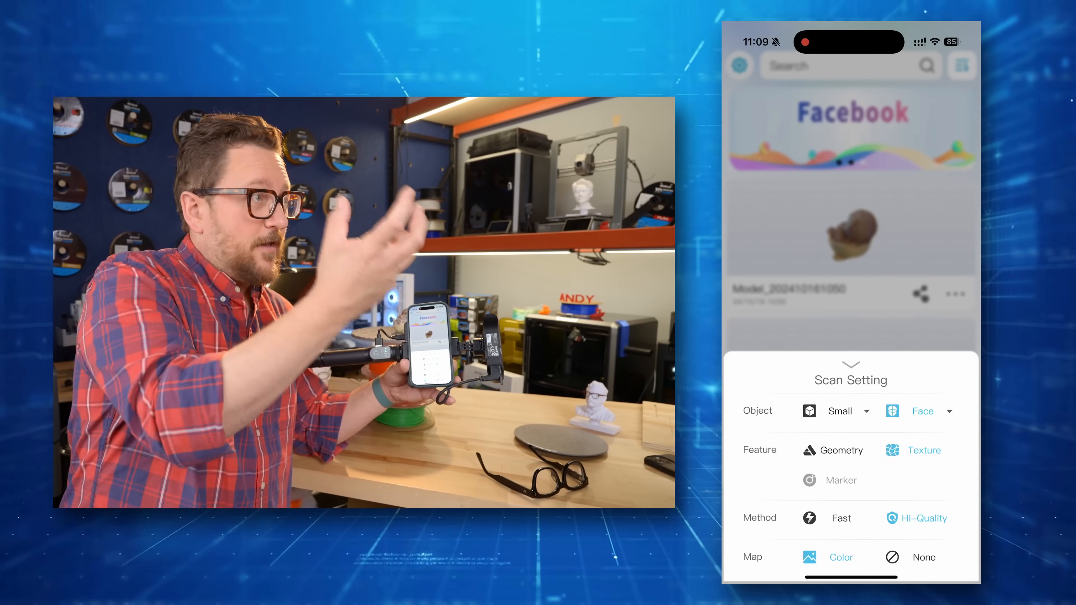
left_click(850, 364)
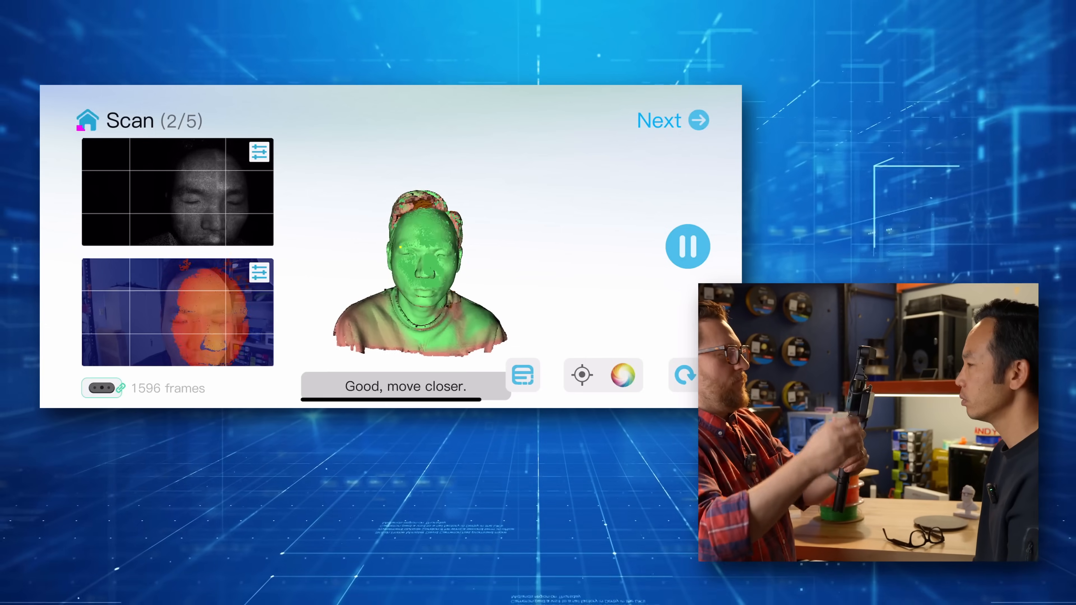
Stop the head capture at about 1600 frames and continue to Optimization
left_click(687, 246)
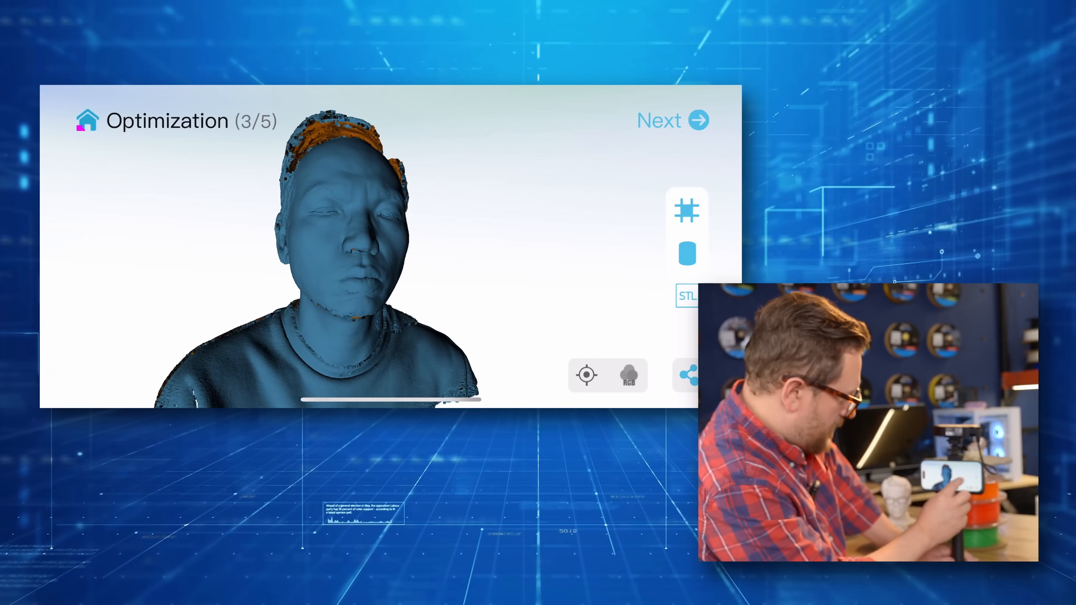
Finish optimising the head scan and run Meshing (4/5)
left_click(687, 210)
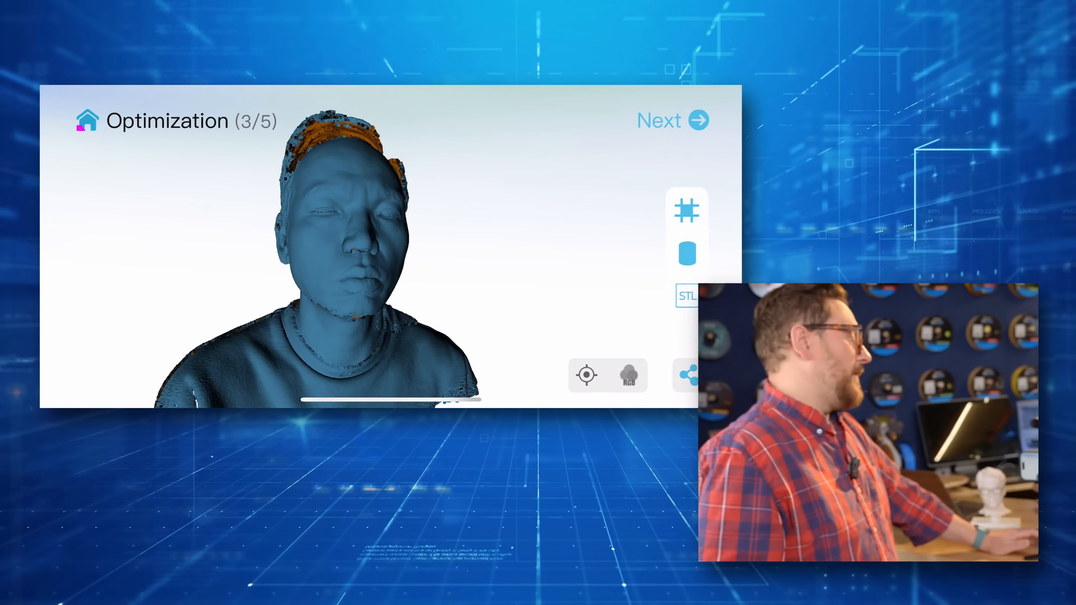
left_click(671, 120)
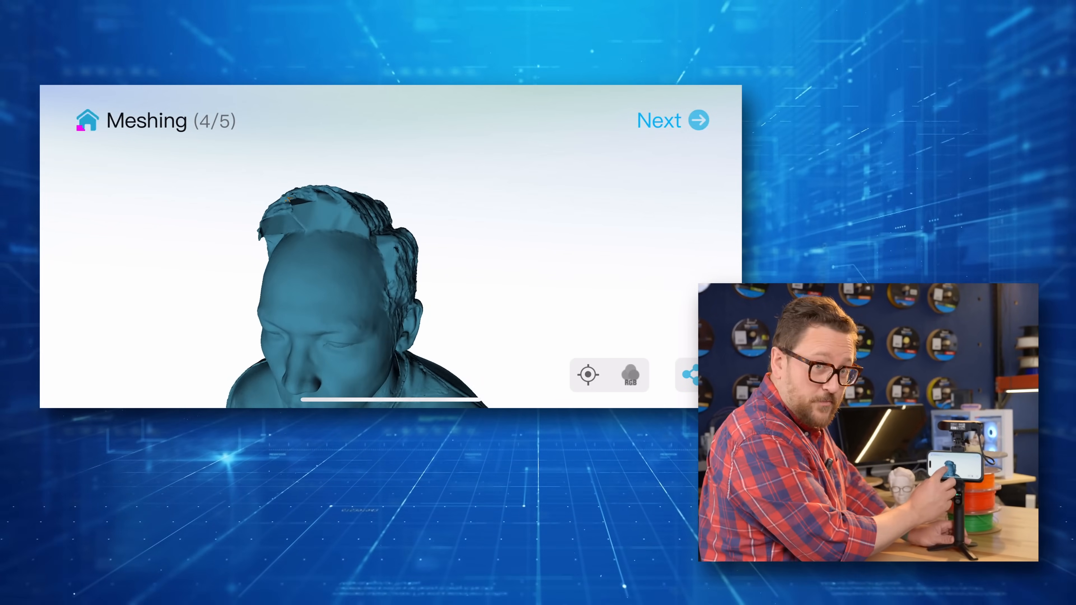
Run Color Mapping on the head scan and save it to the model list with Done
left_click(672, 119)
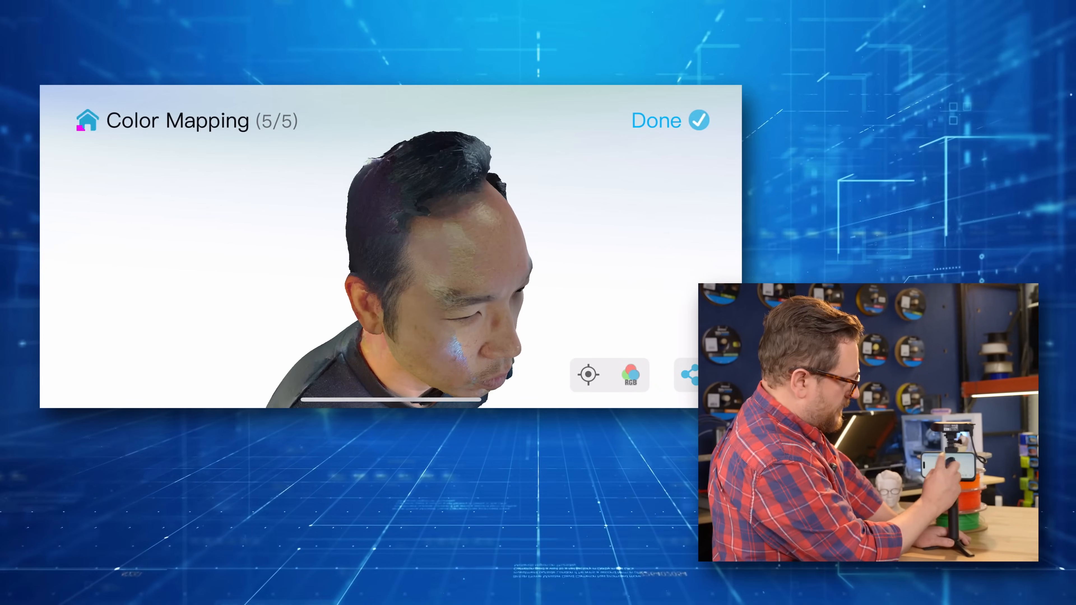
left_click(668, 120)
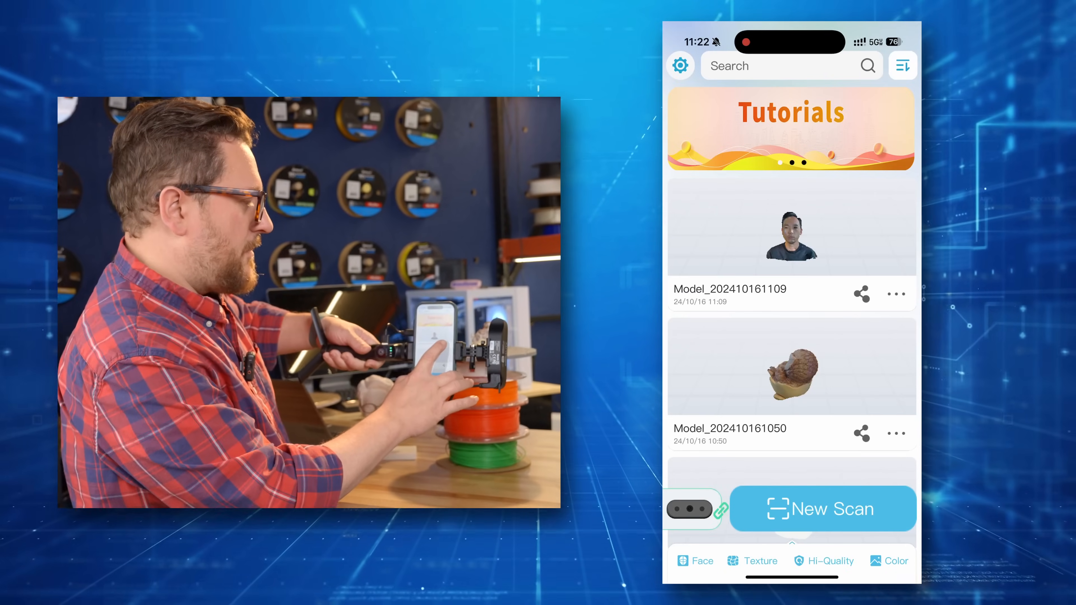
left_click(895, 294)
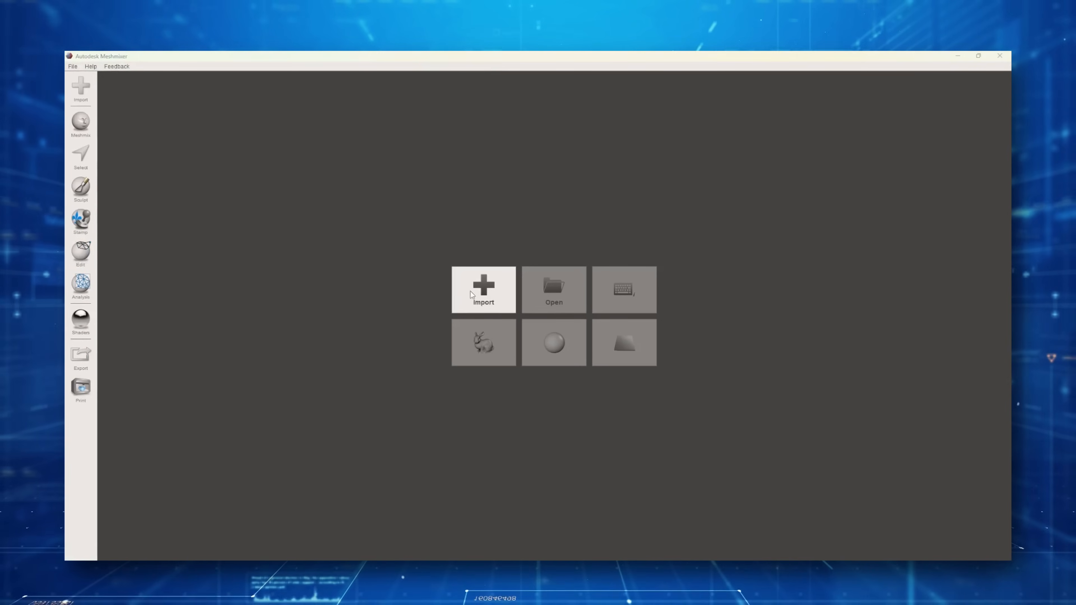
Import Mesh.stl into the Meshmixer scene from the start screen
left_click(483, 290)
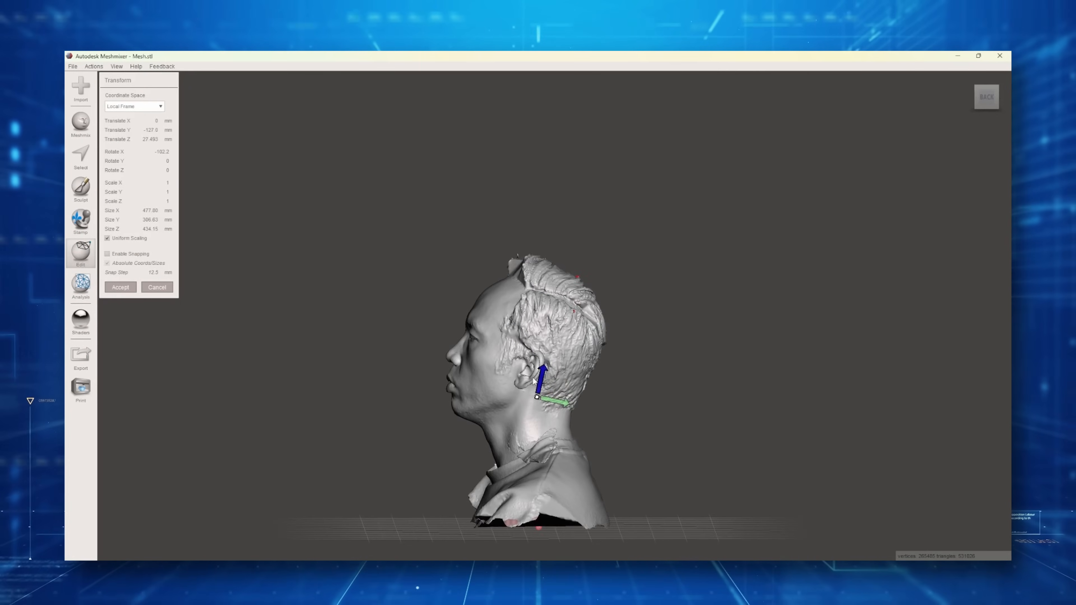
left_click_drag(541, 384, 538, 412)
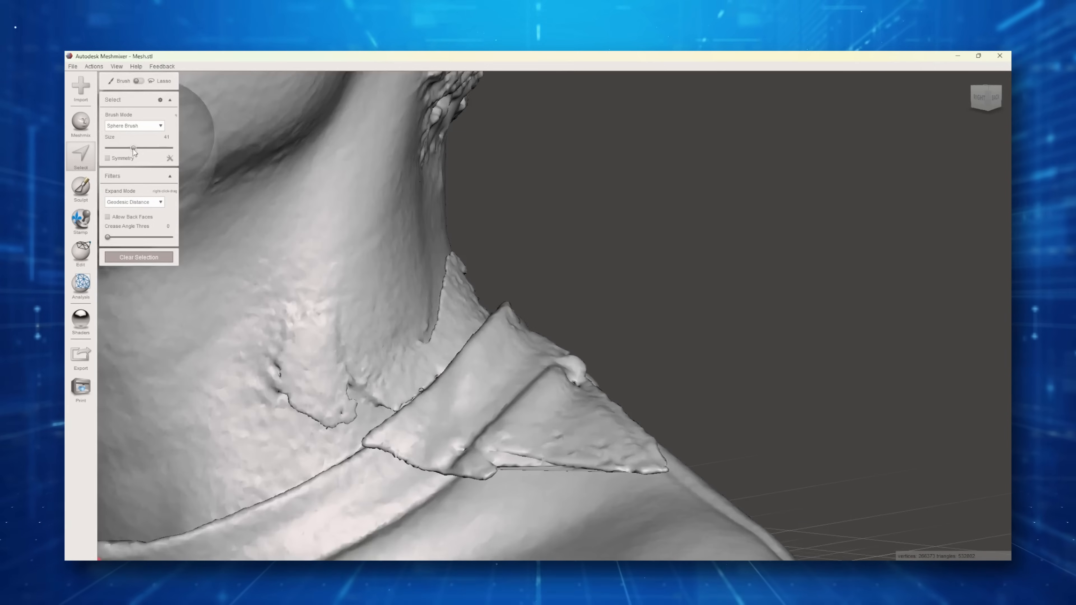
Select the collar flap with the SphereDisc brush and delete it, leaving a hole
left_click(134, 125)
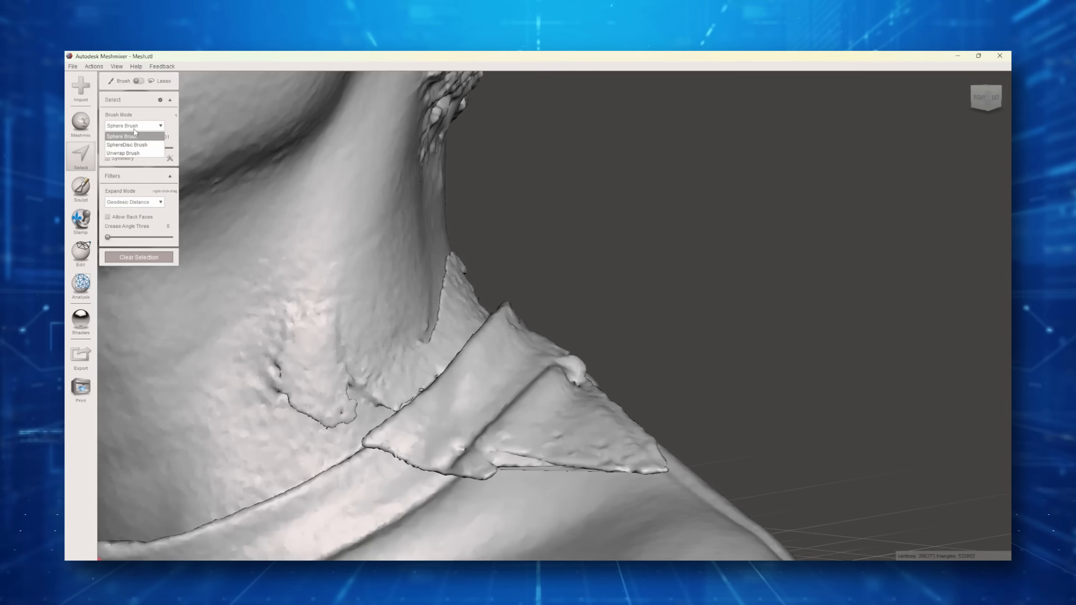
mouse_move(127, 153)
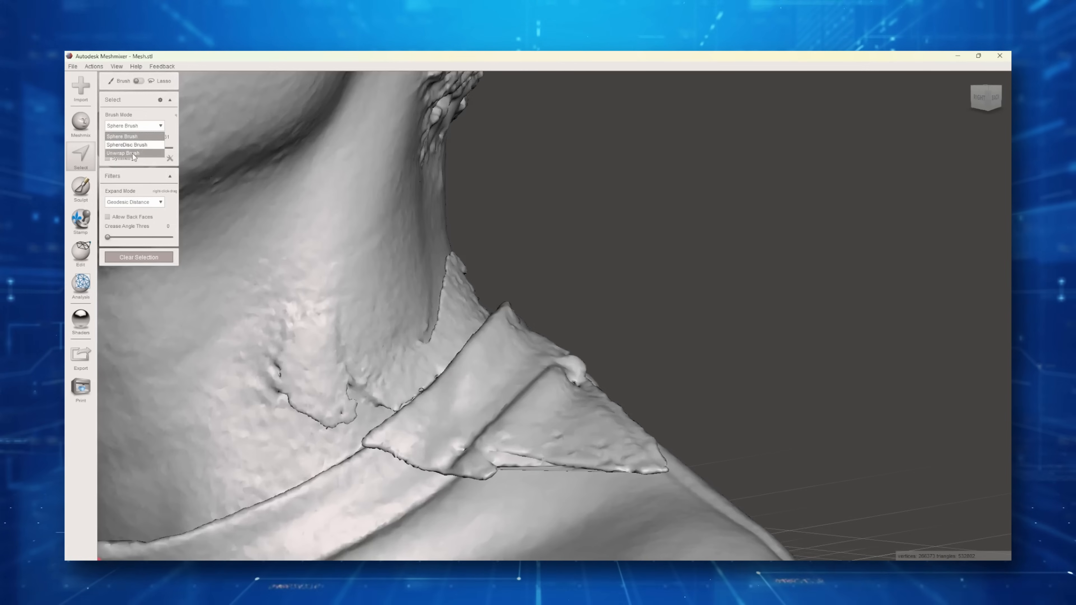
left_click(126, 145)
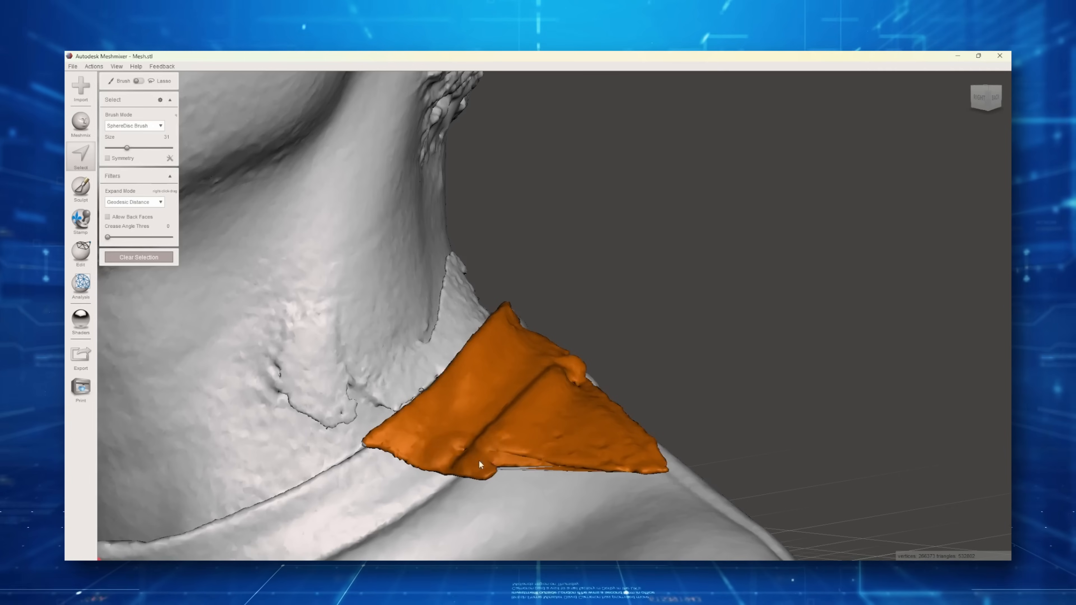
right_click(584, 413)
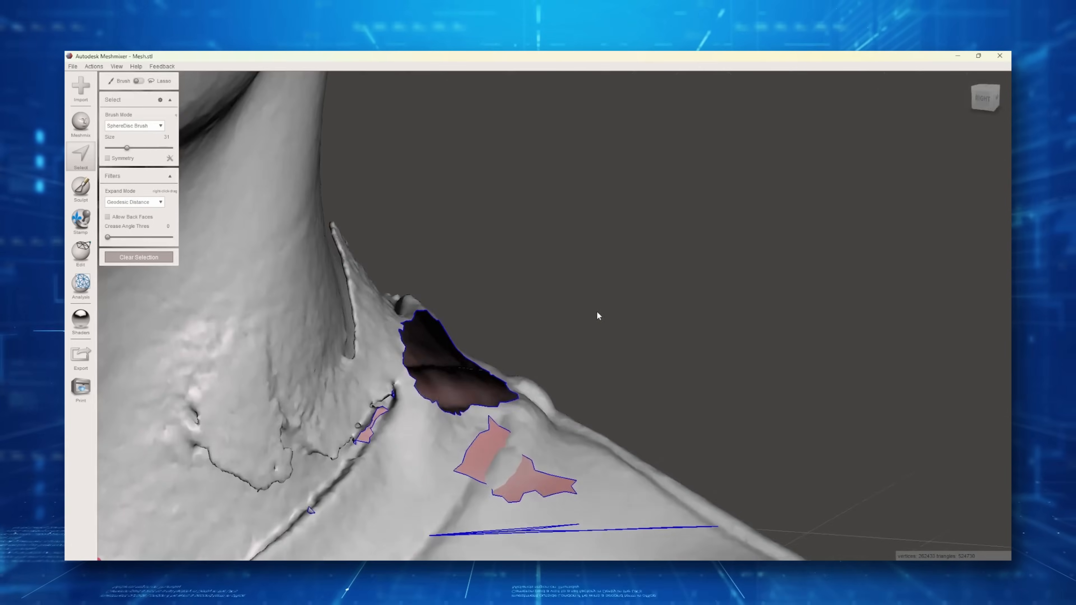
In Make Solid, preview the head at maximum then minimum solid accuracy
left_click_drag(597, 315, 575, 258)
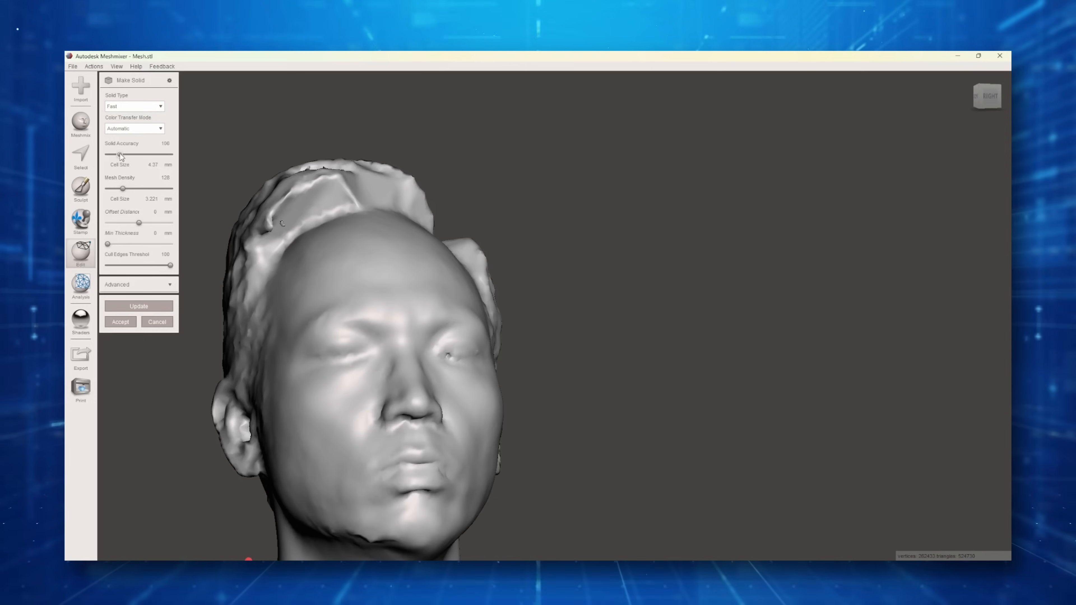
left_click_drag(119, 154, 170, 154)
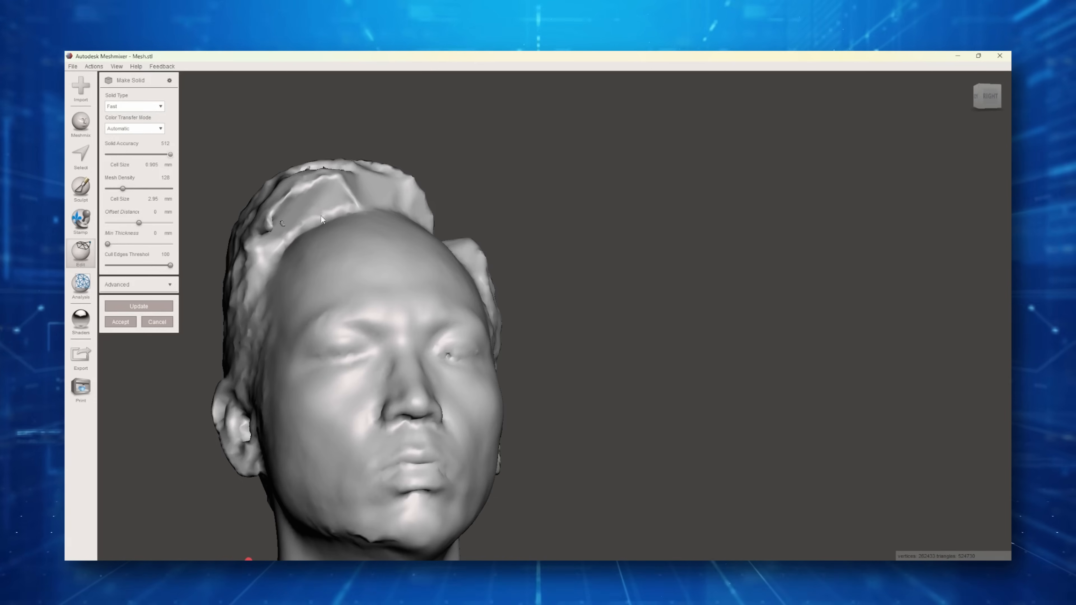
left_click(137, 306)
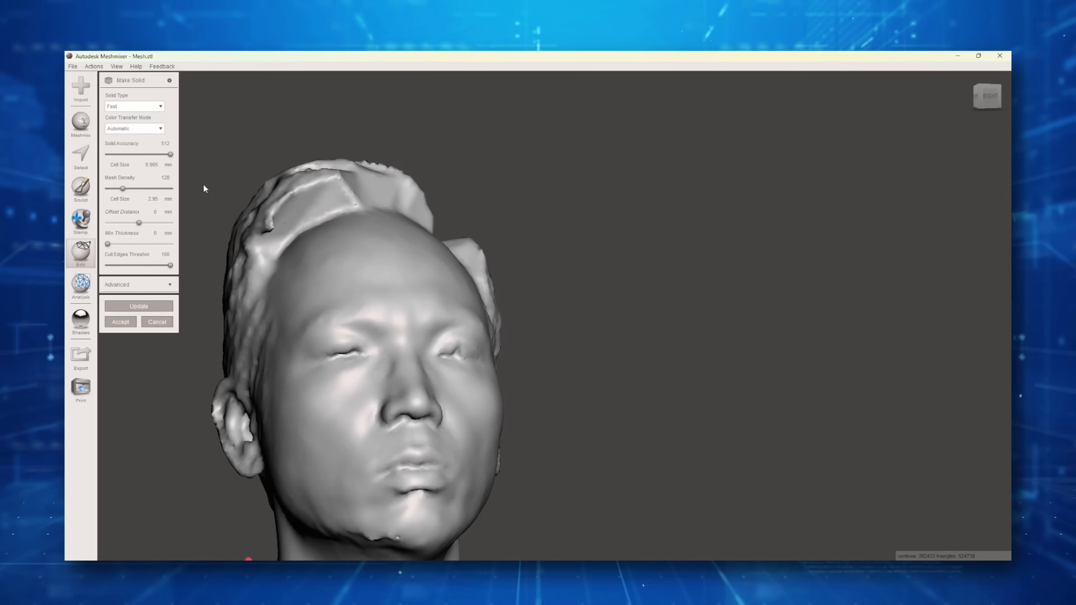
left_click_drag(170, 153, 156, 154)
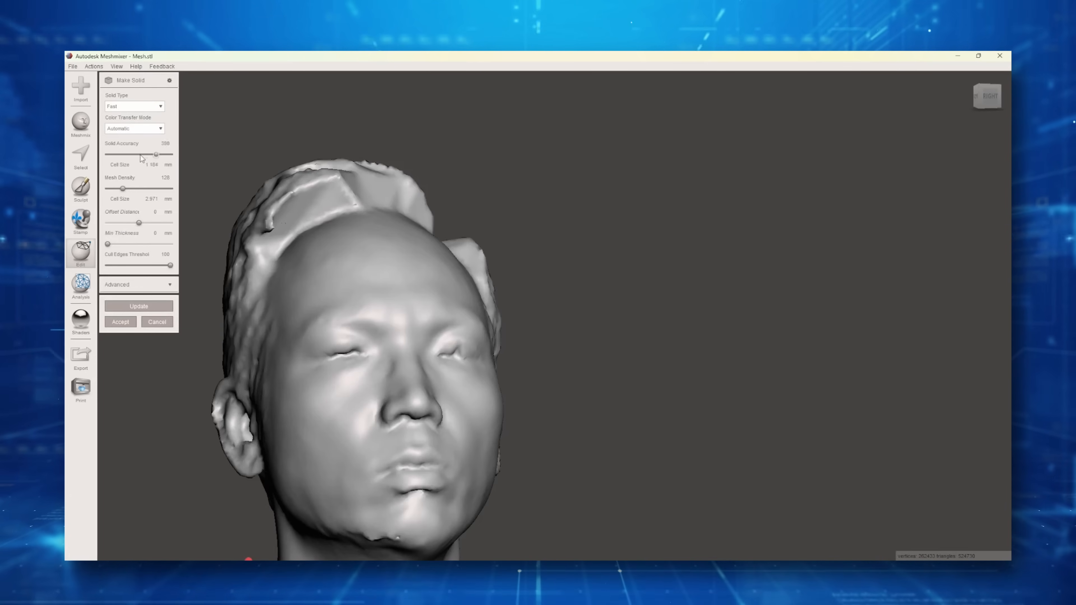
left_click_drag(157, 154, 108, 154)
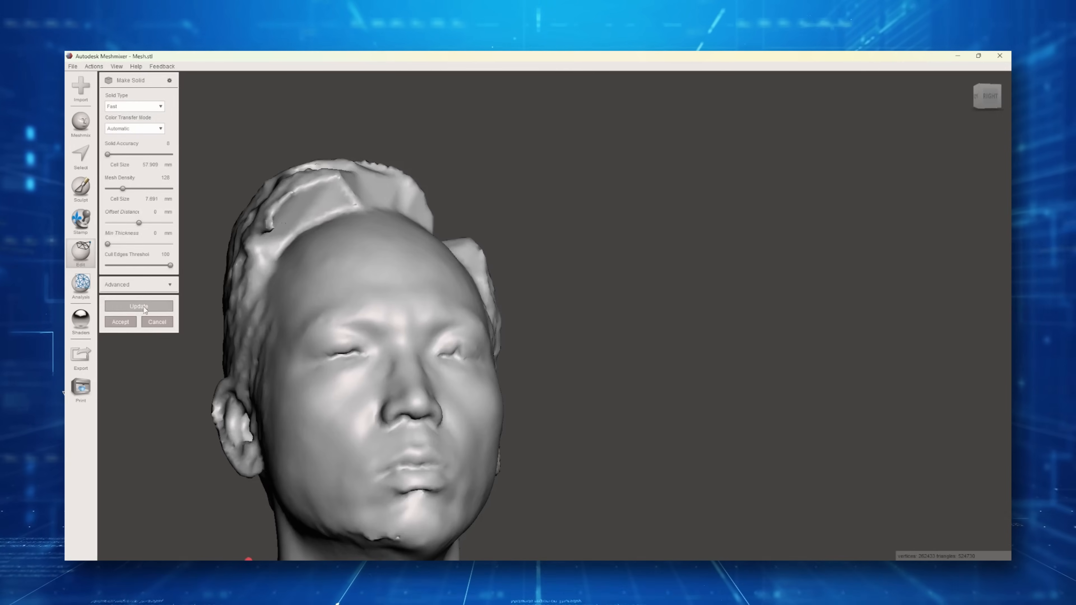
left_click(138, 306)
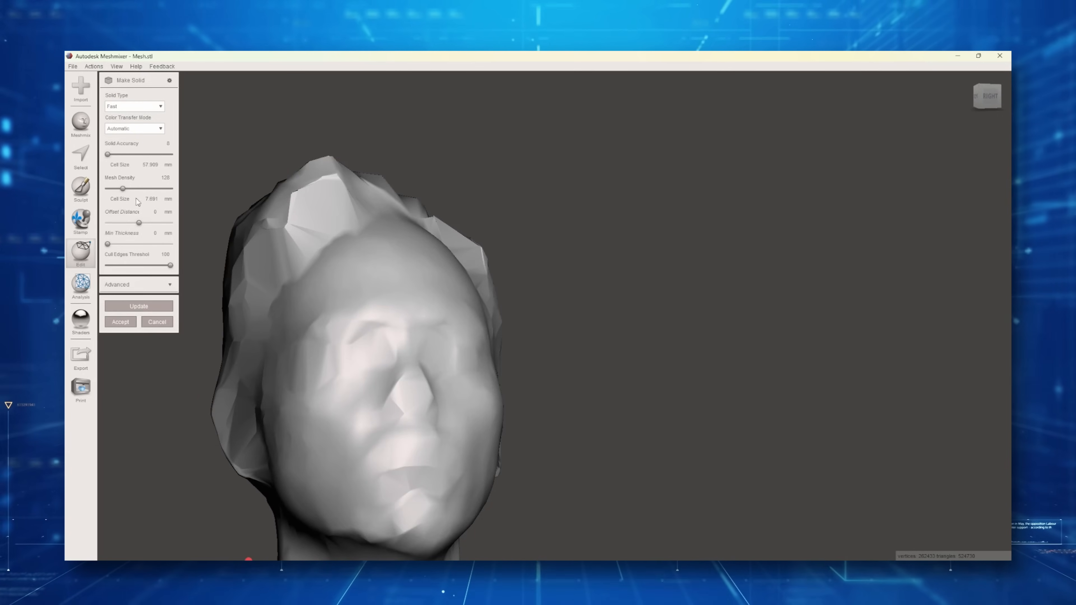
Recompute the solid with solid accuracy 183 and mesh density 512
left_click_drag(107, 154, 144, 154)
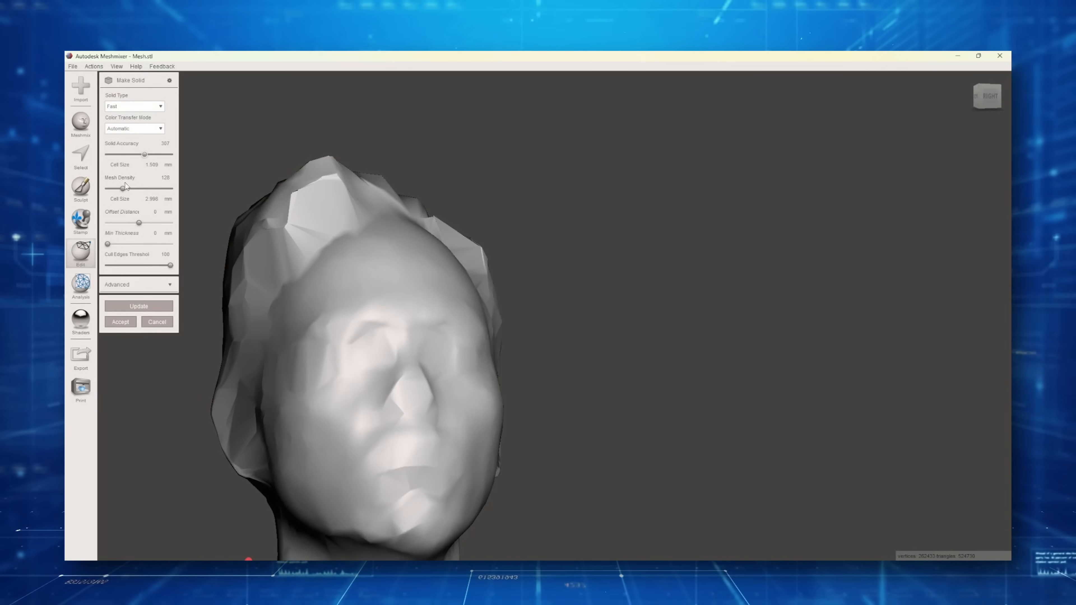
left_click_drag(123, 187, 169, 188)
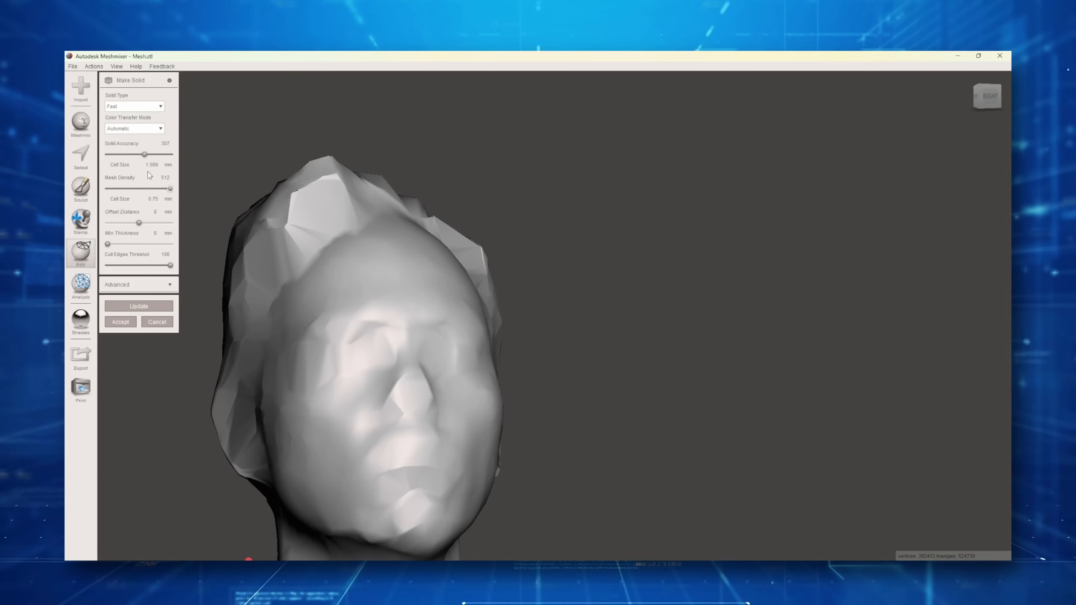
left_click_drag(143, 153, 131, 153)
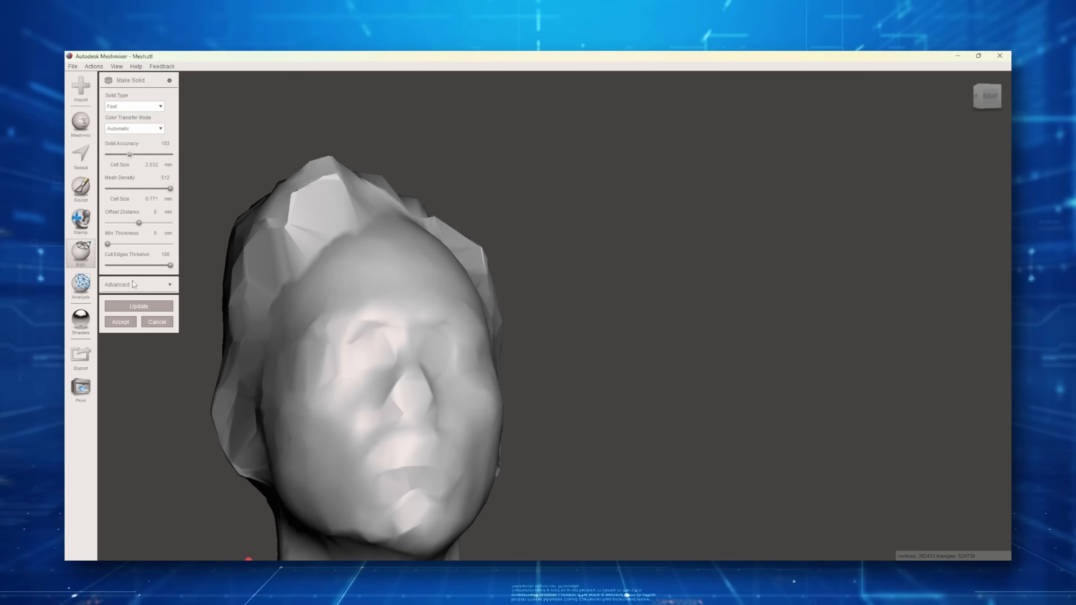
left_click(137, 306)
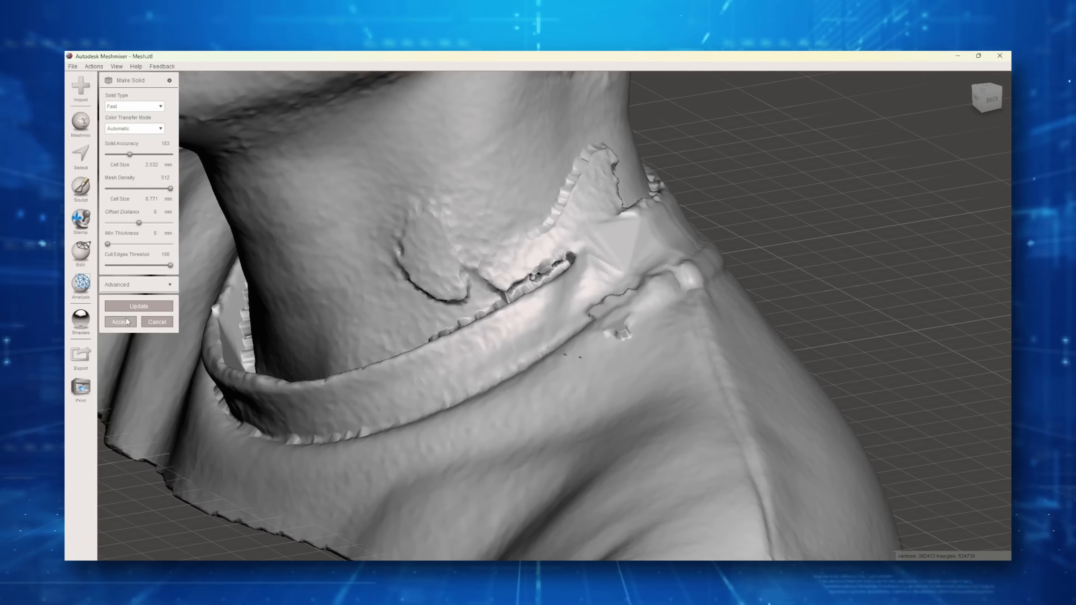
With a Sculpt smoothing brush, smooth the neck dent, ridge and rough surface above the collar
left_click(120, 321)
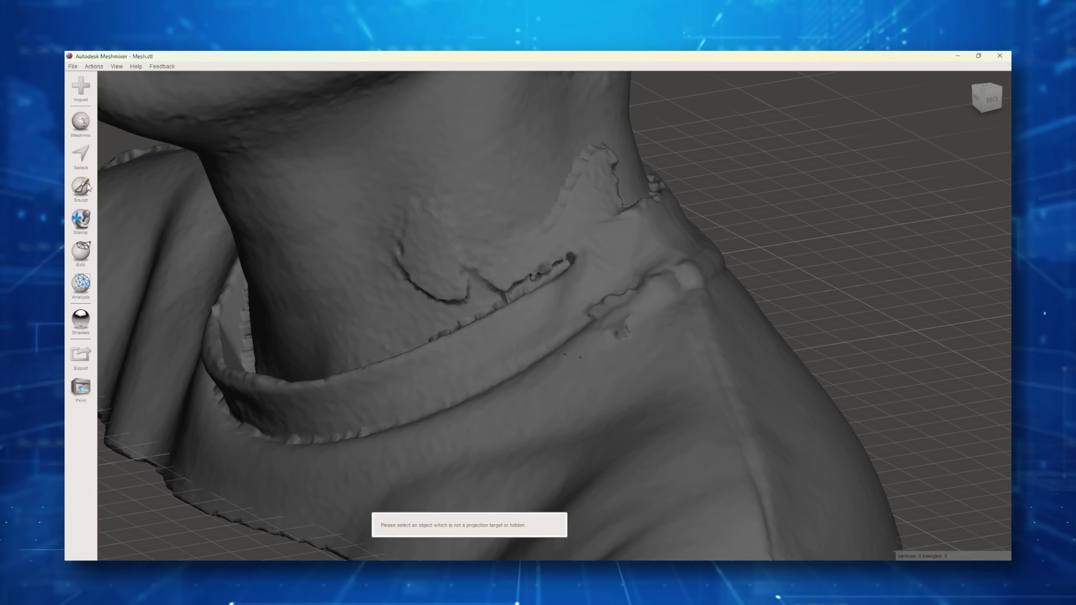
left_click(80, 190)
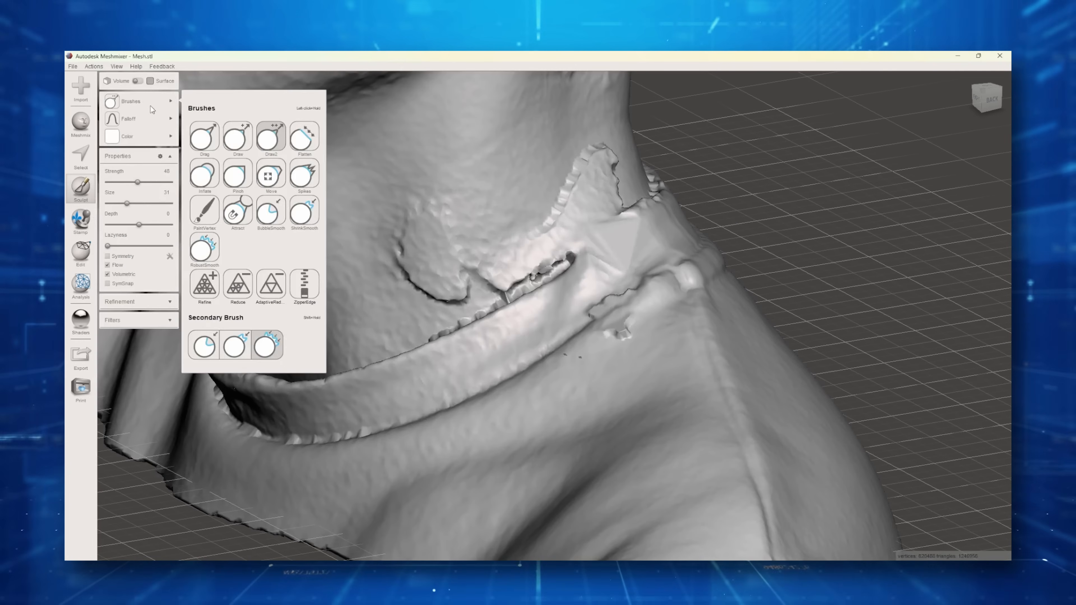
mouse_move(248, 120)
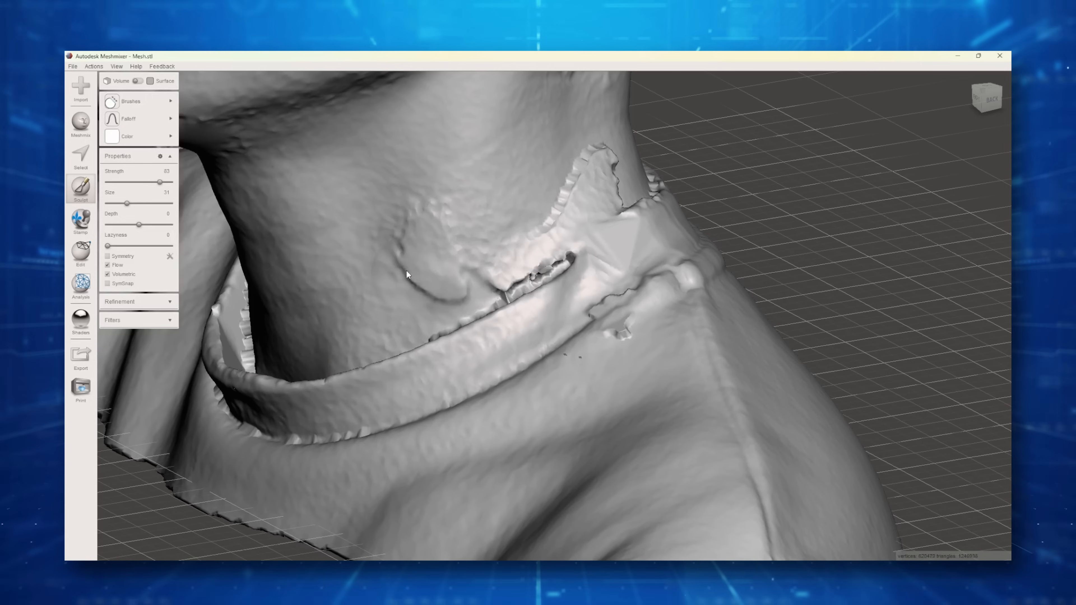
left_click(456, 273)
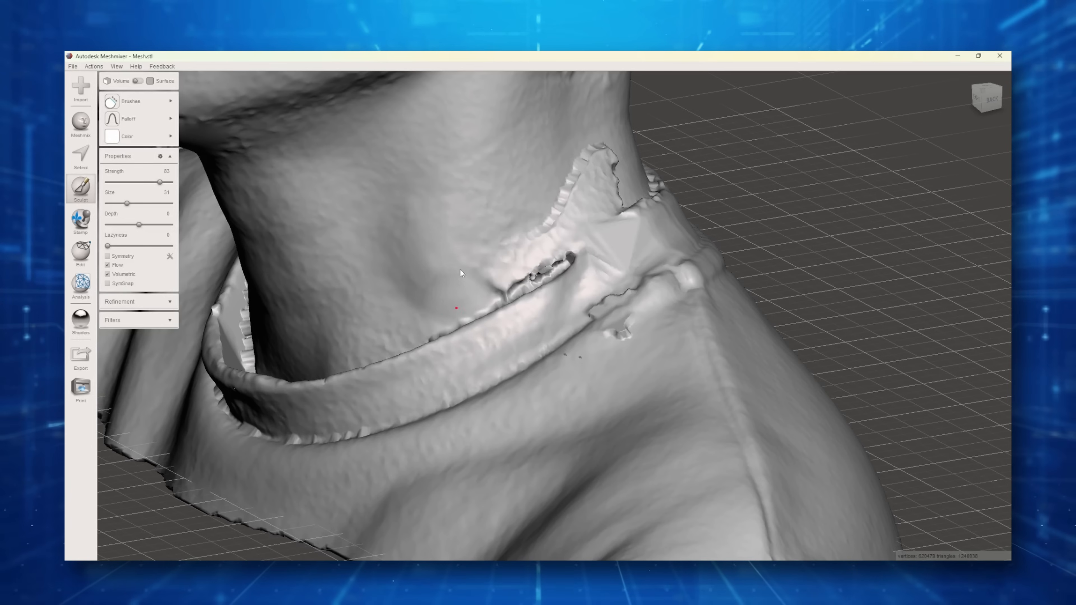
left_click_drag(460, 272, 494, 269)
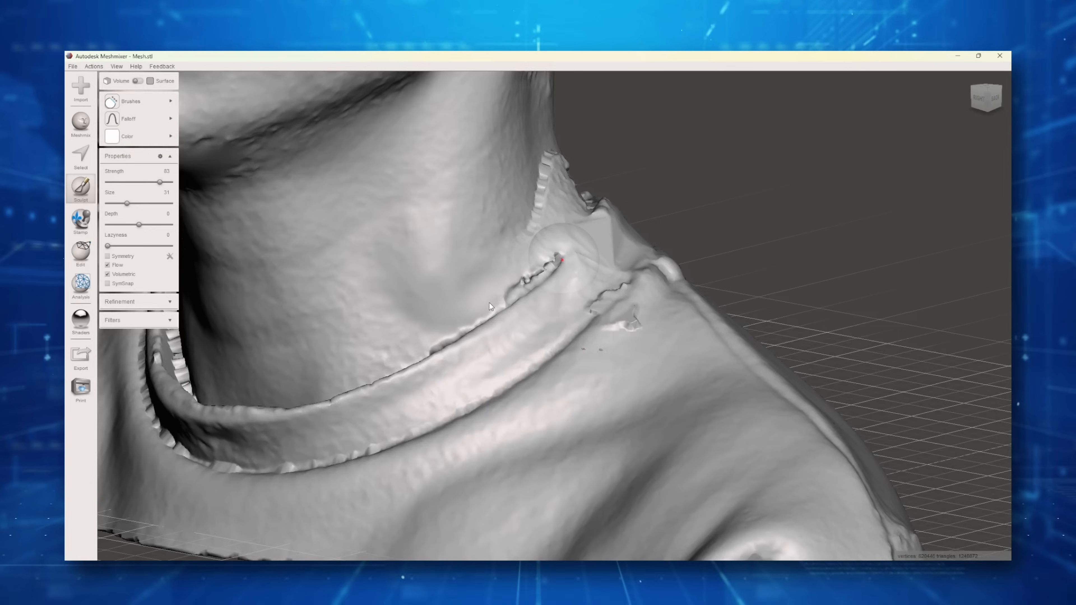
left_click_drag(489, 306, 581, 174)
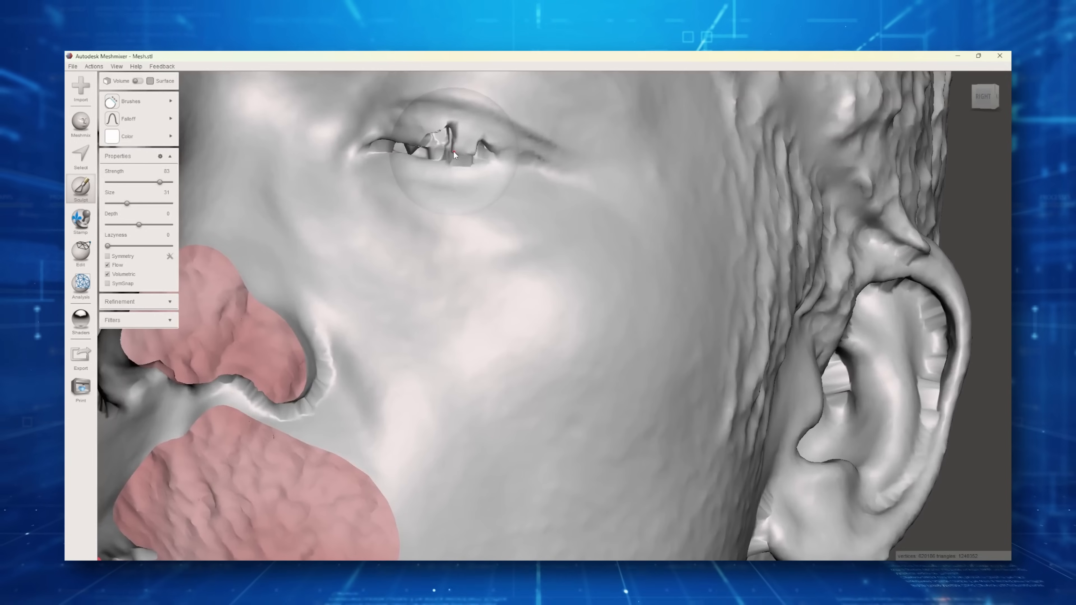
Smooth the jagged eye hole, eyelid crease, area beside the ear and the other eye, lowering Strength to 50
left_click(446, 155)
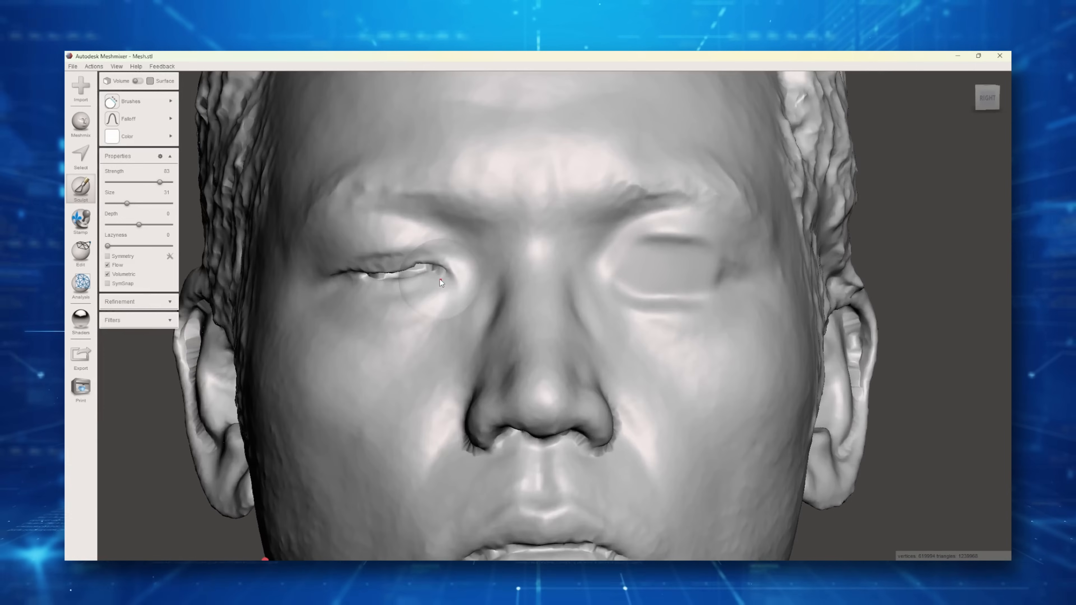
left_click_drag(160, 182, 140, 181)
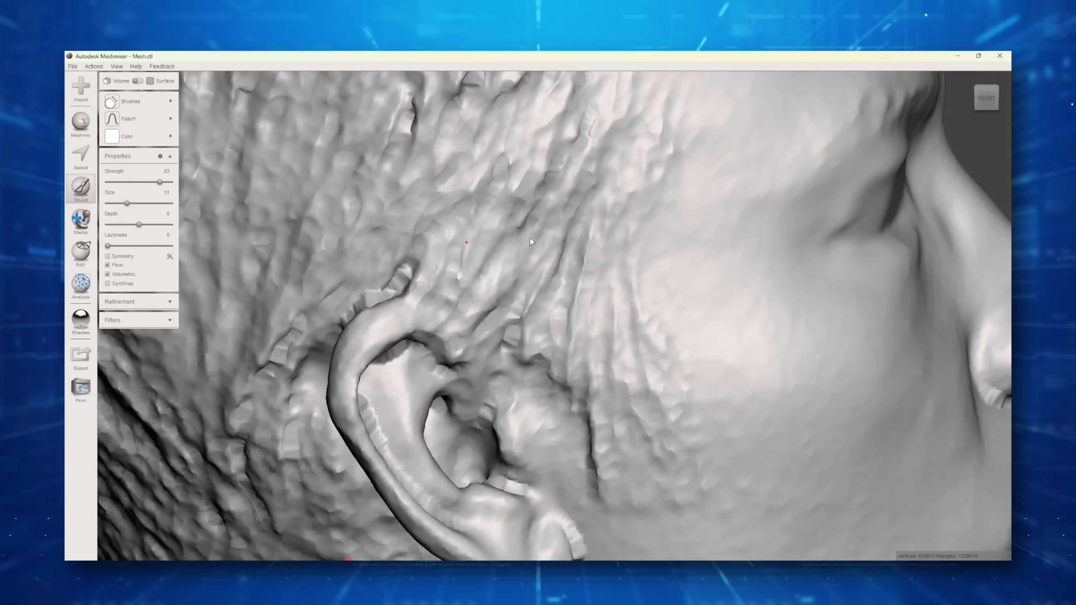
left_click(131, 101)
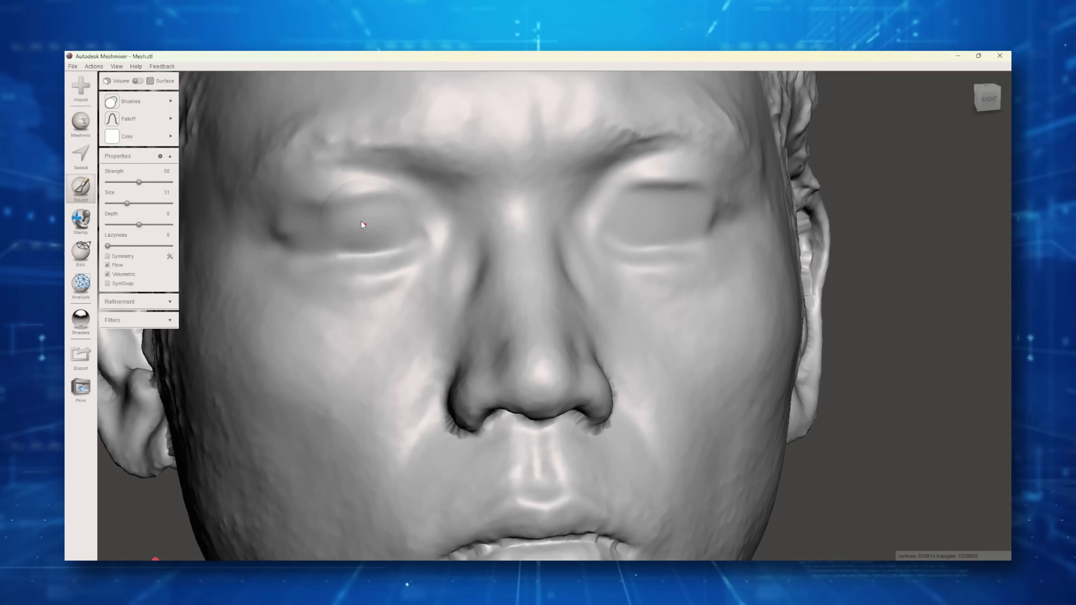
left_click(666, 219)
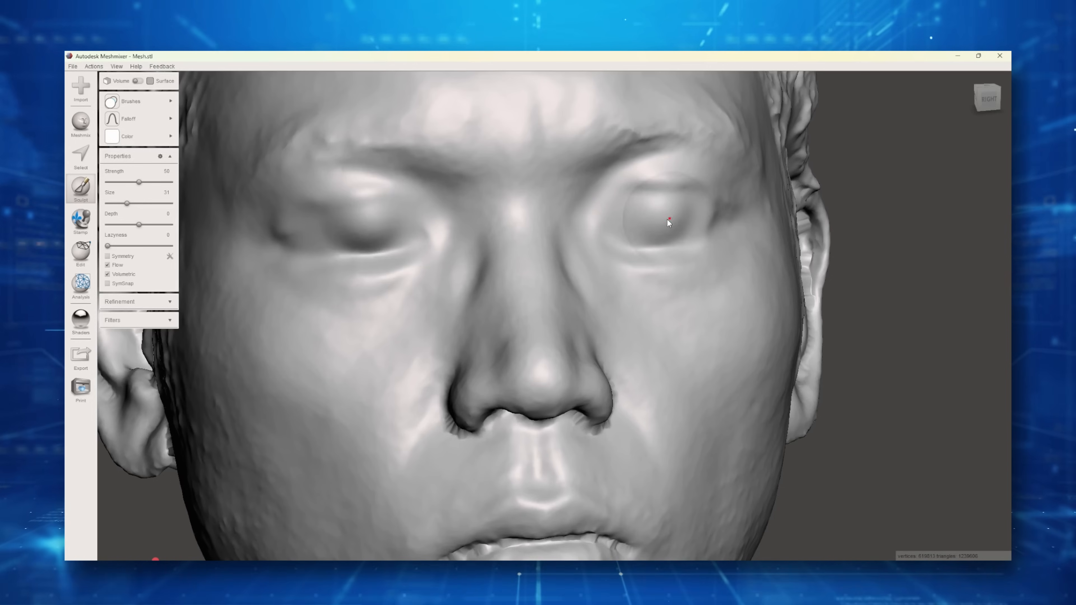
left_click_drag(669, 220, 600, 229)
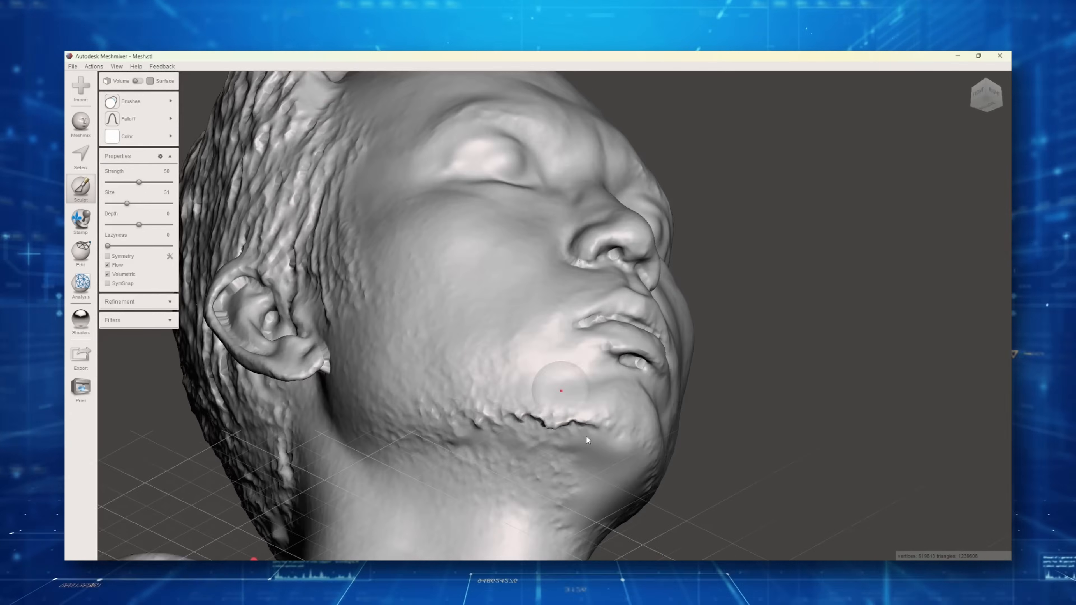
Lower brush Strength to 40 and blend the faceted patches on top of the head smooth
left_click(129, 101)
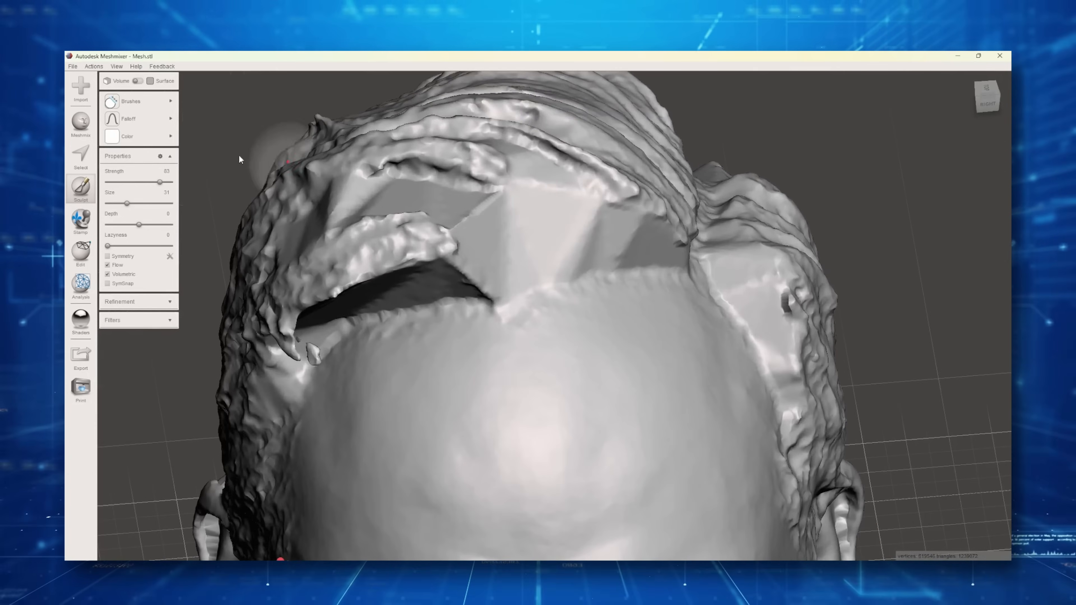
left_click(130, 101)
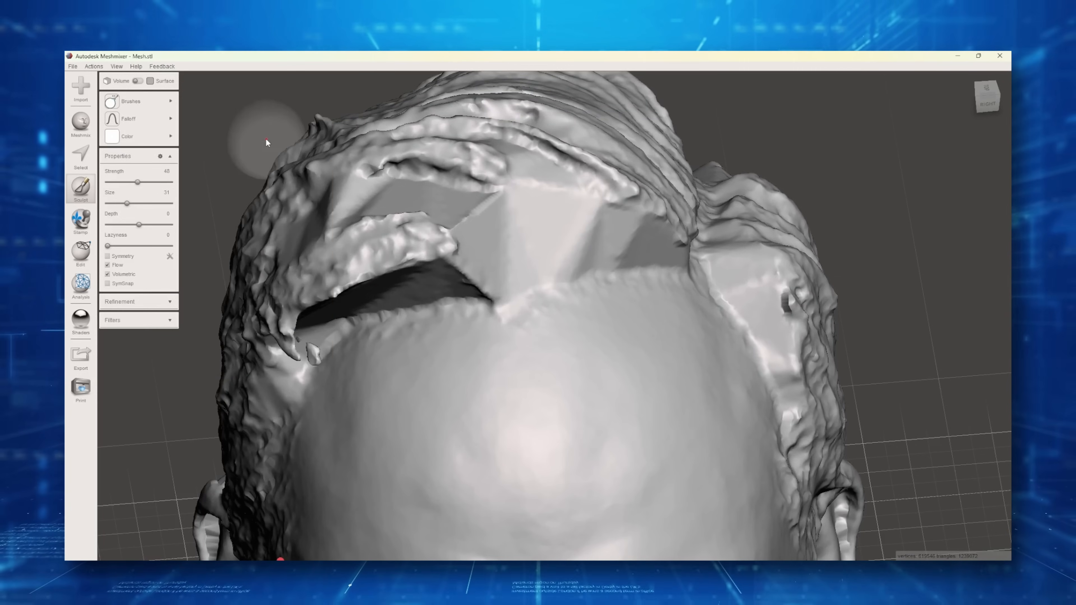
mouse_move(211, 203)
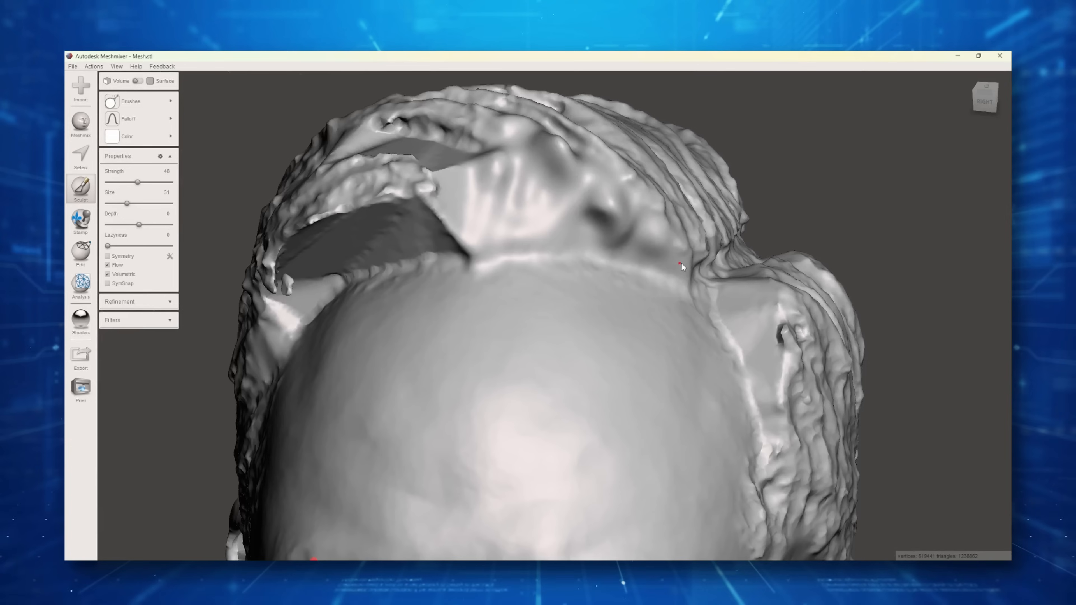
left_click_drag(679, 266, 580, 216)
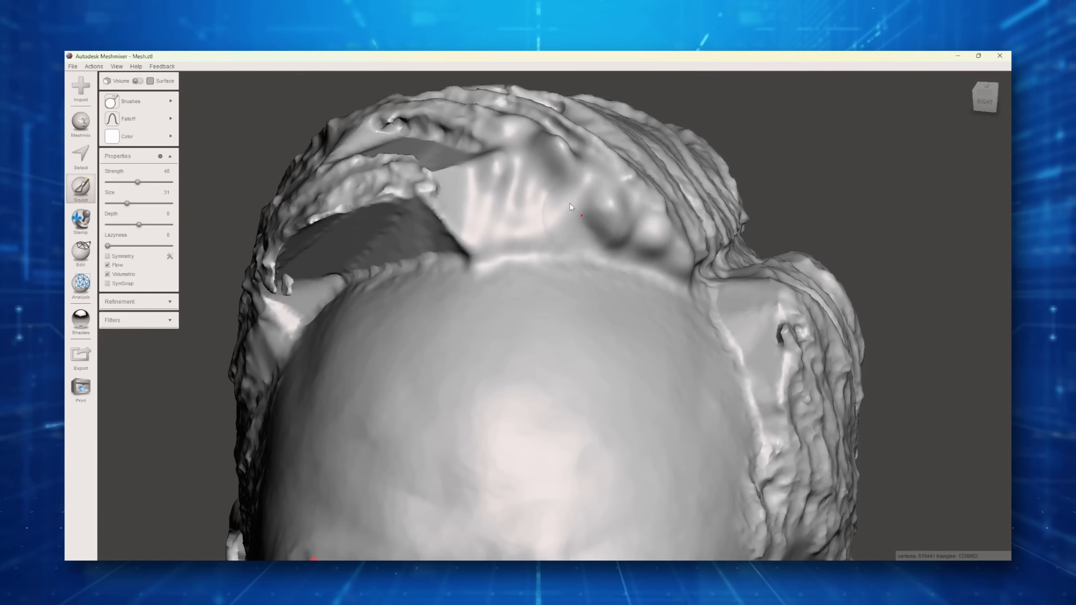
left_click_drag(569, 207, 651, 346)
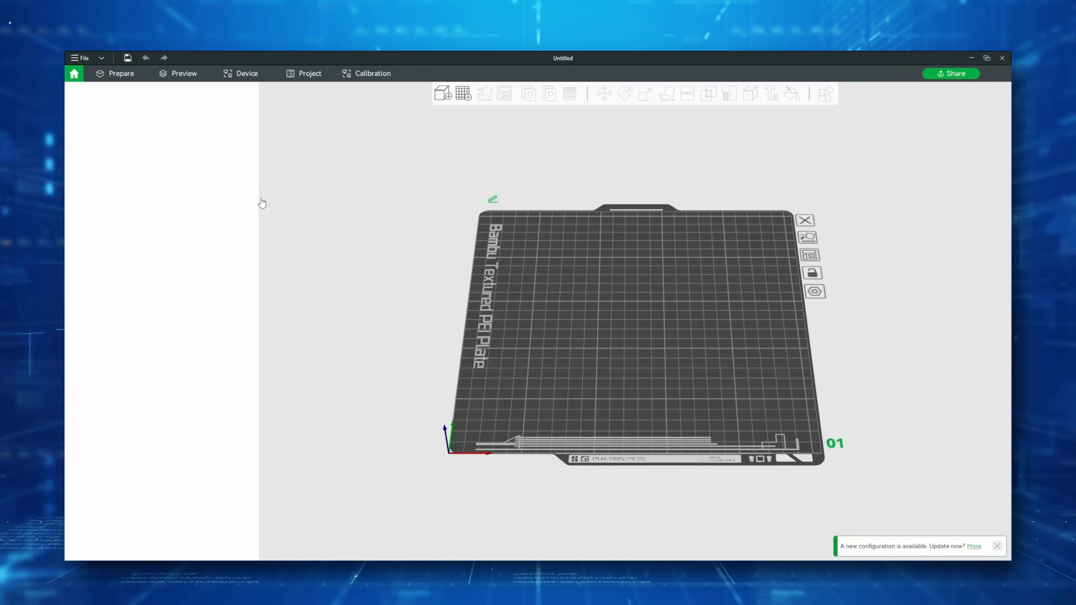
Import updateKam.stl onto the build plate and view the bust from behind
left_click(120, 73)
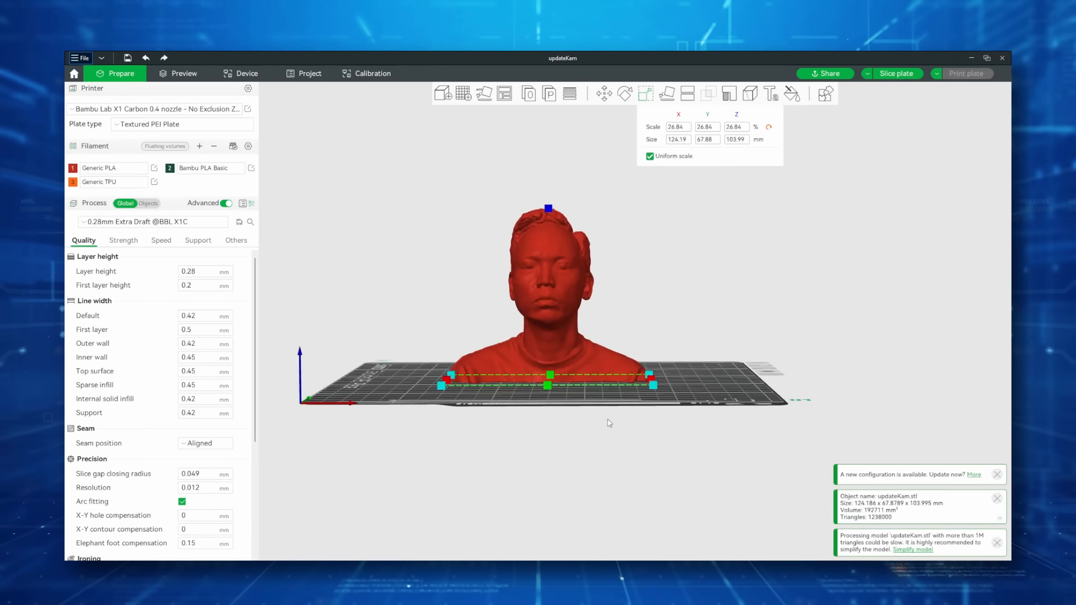
left_click_drag(608, 422, 710, 407)
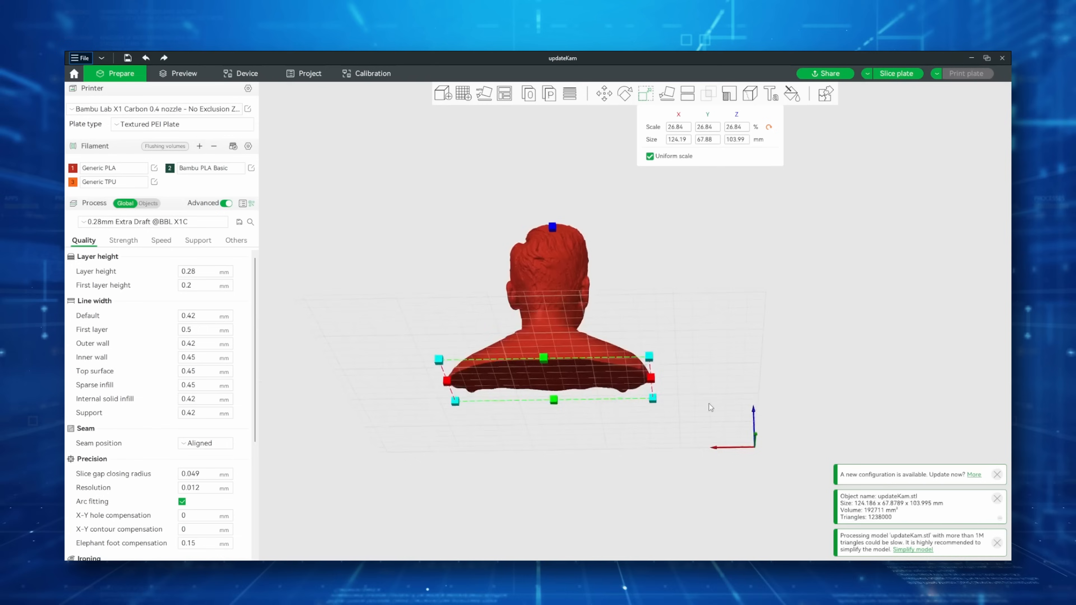